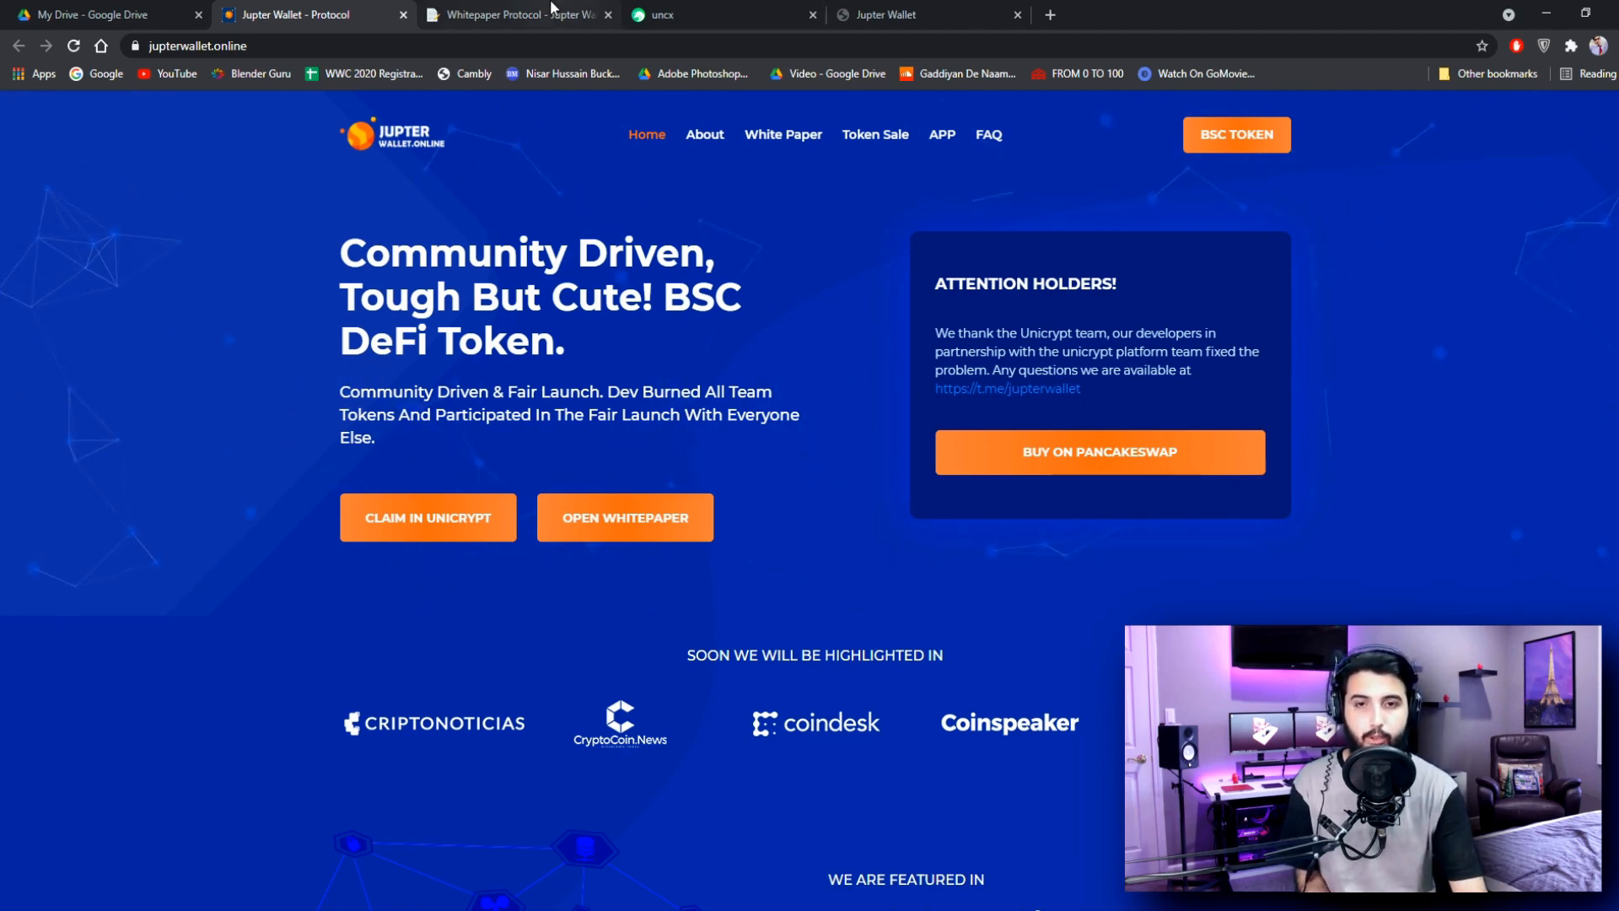
# - Open the Whitepaper Protocol page and read the Why Static? and Manual Burns sections
pyautogui.click(516, 15)
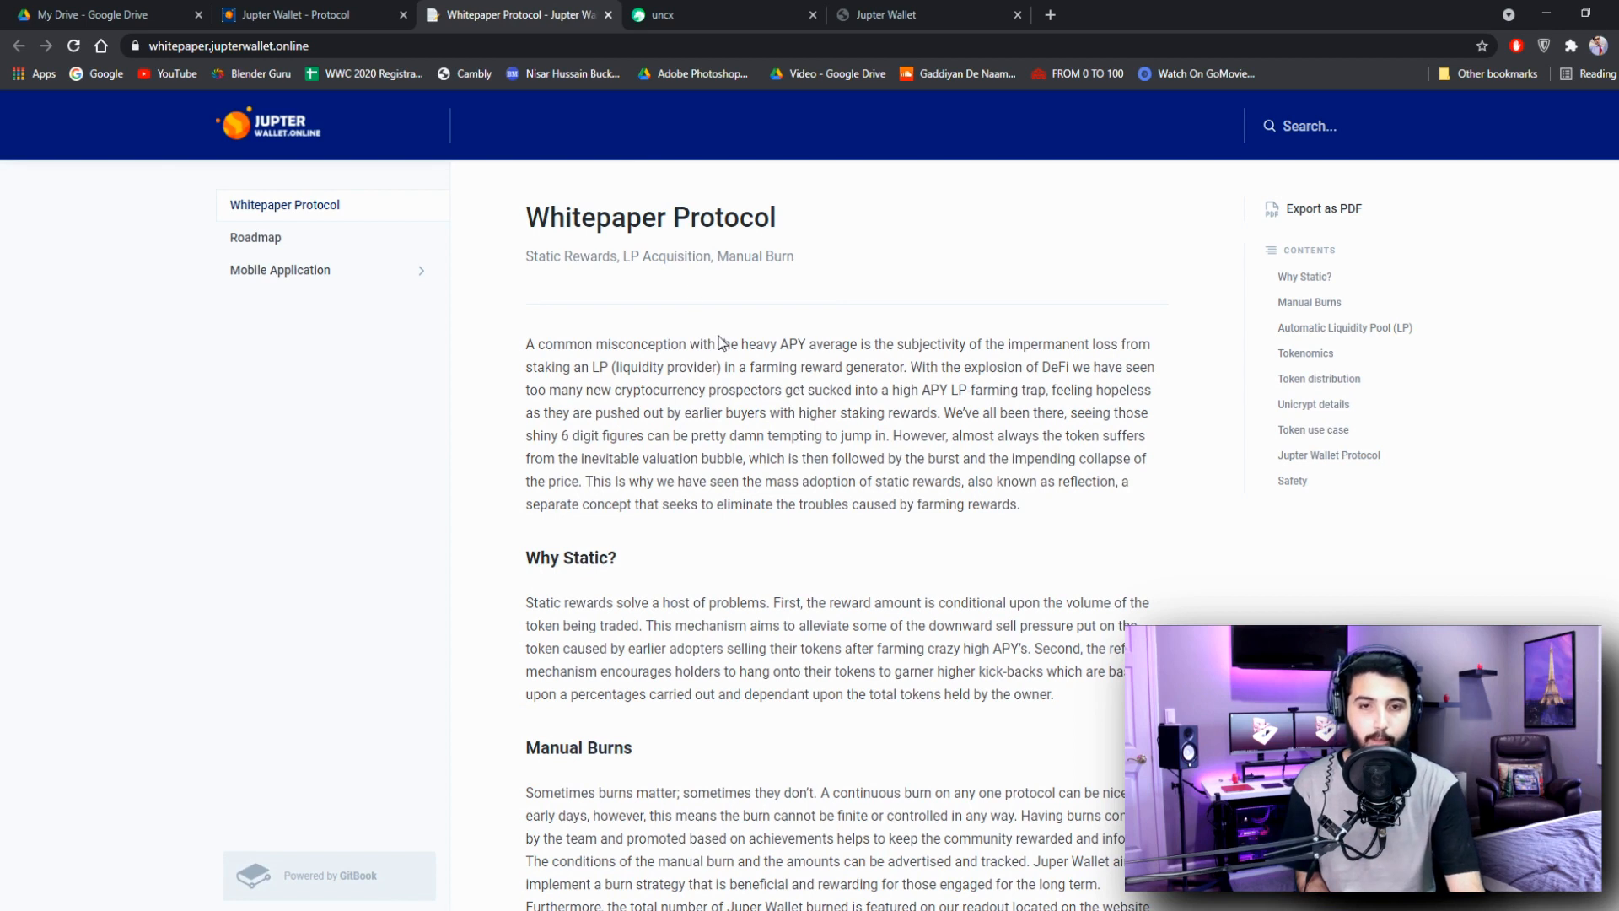
pyautogui.moveTo(1188, 545)
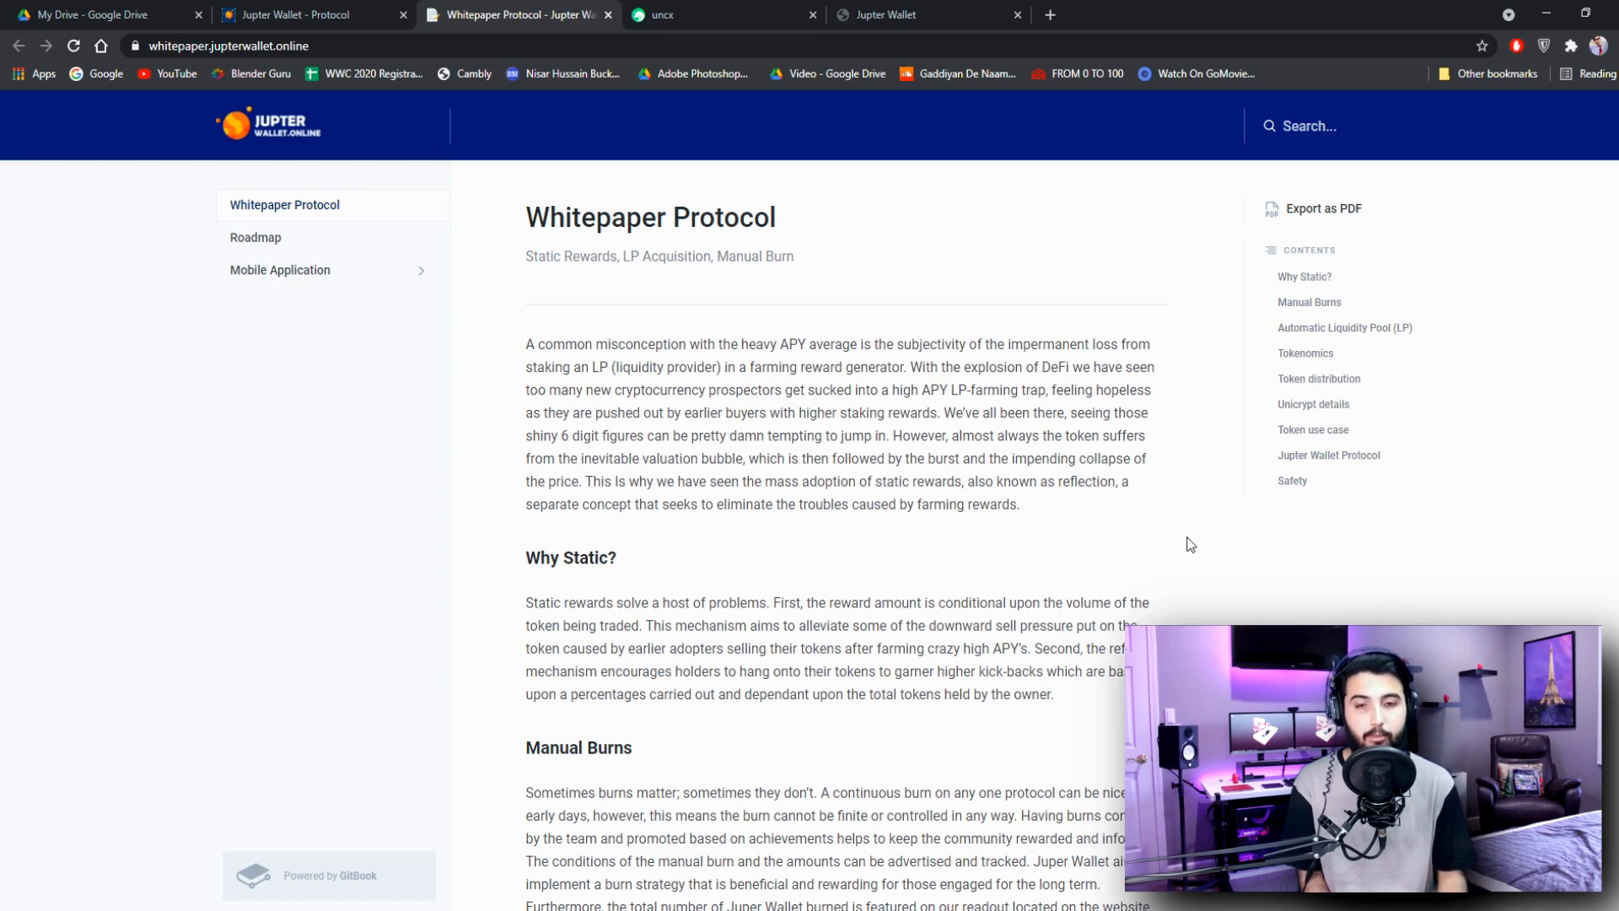
pyautogui.scroll(-3)
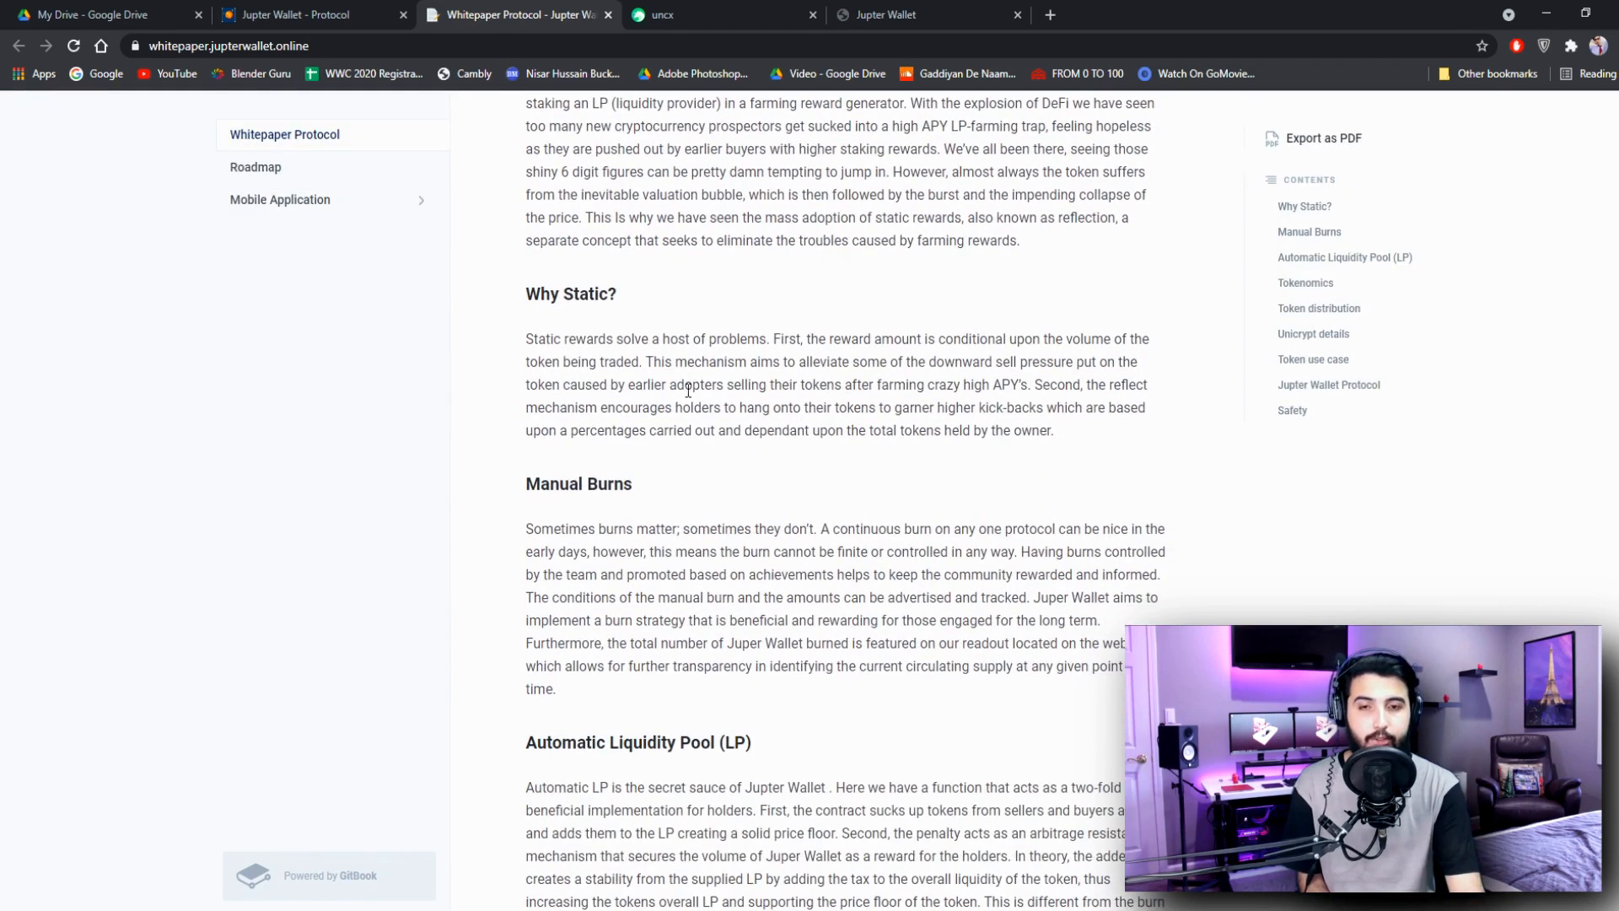
pyautogui.moveTo(929, 546)
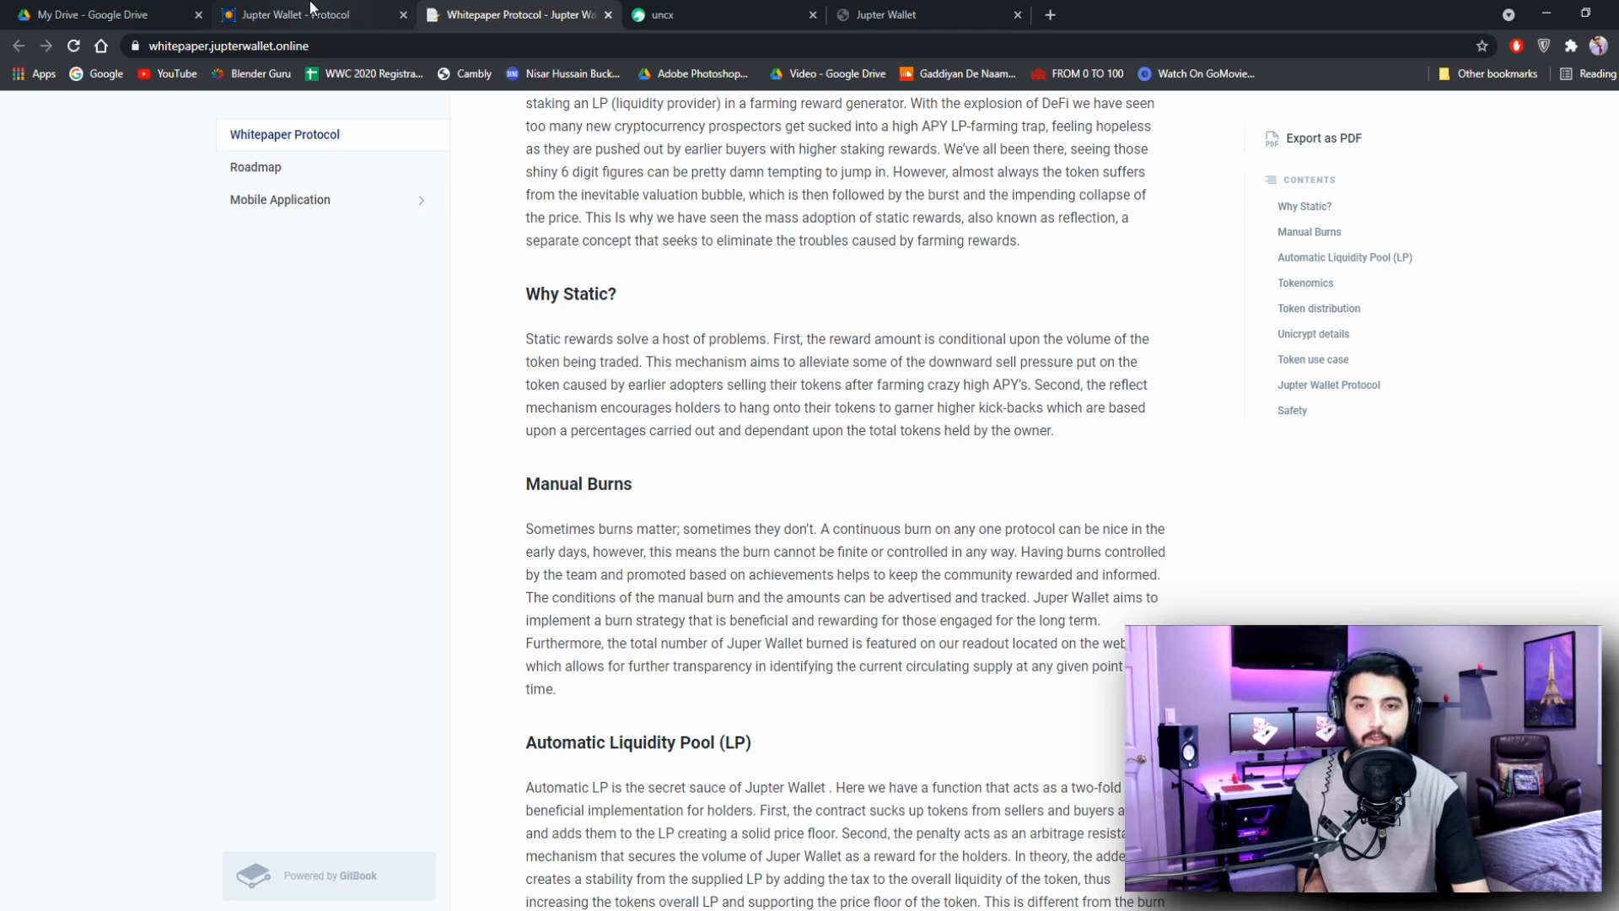
# - Reach the PancakeSwap JUP/BNB exchange past the import warning, try Connect, then return home
pyautogui.click(299, 15)
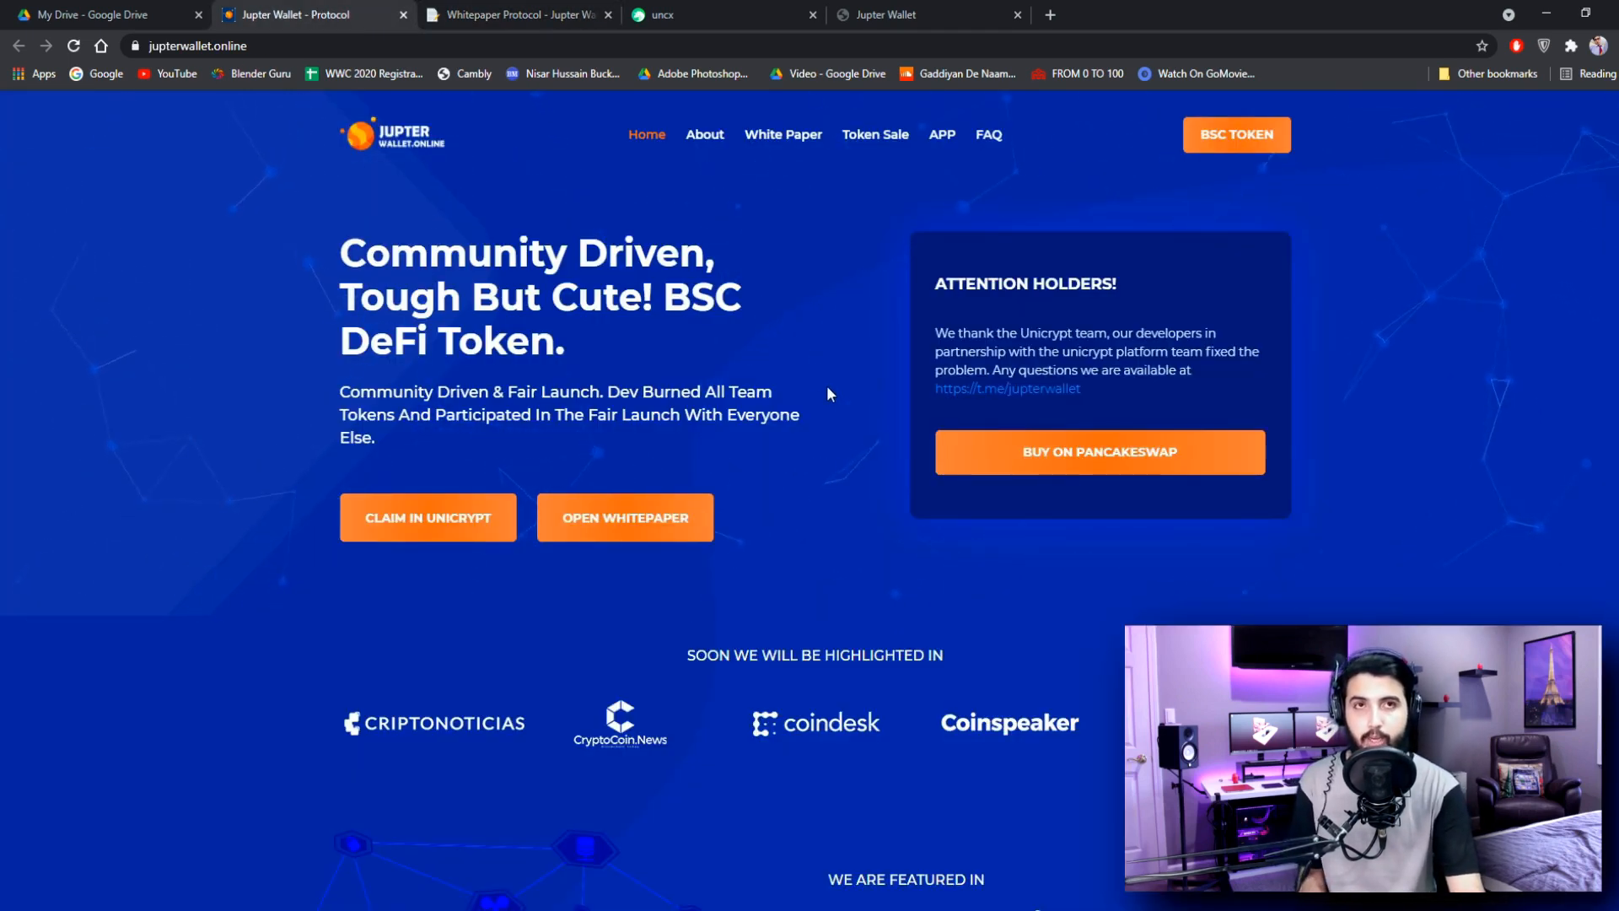
pyautogui.moveTo(834, 396)
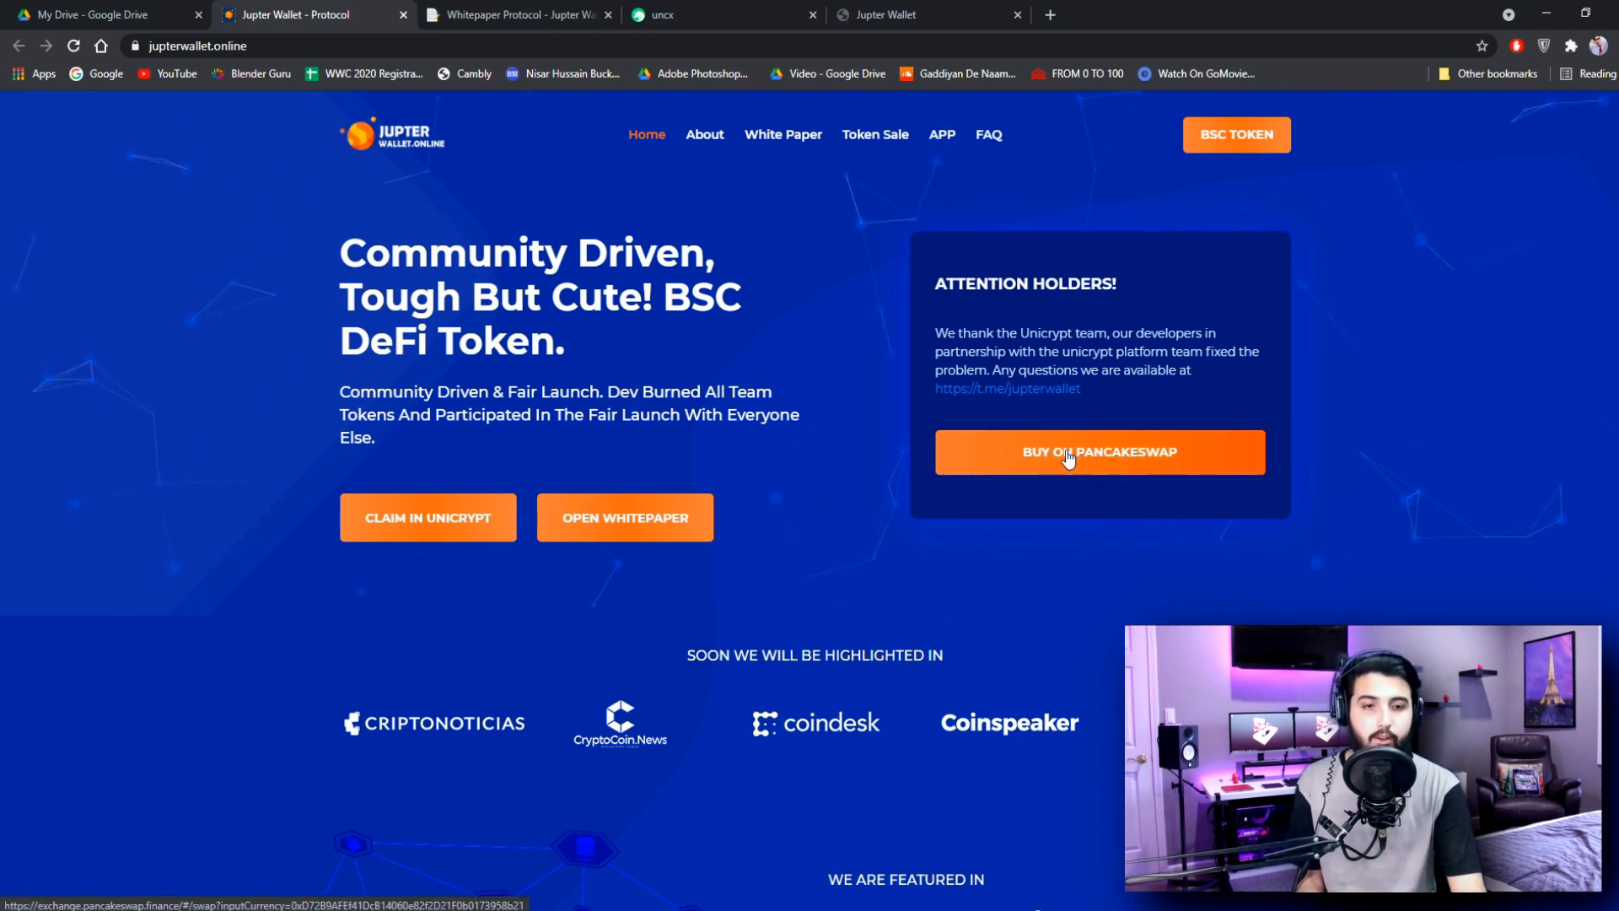
pyautogui.click(1098, 451)
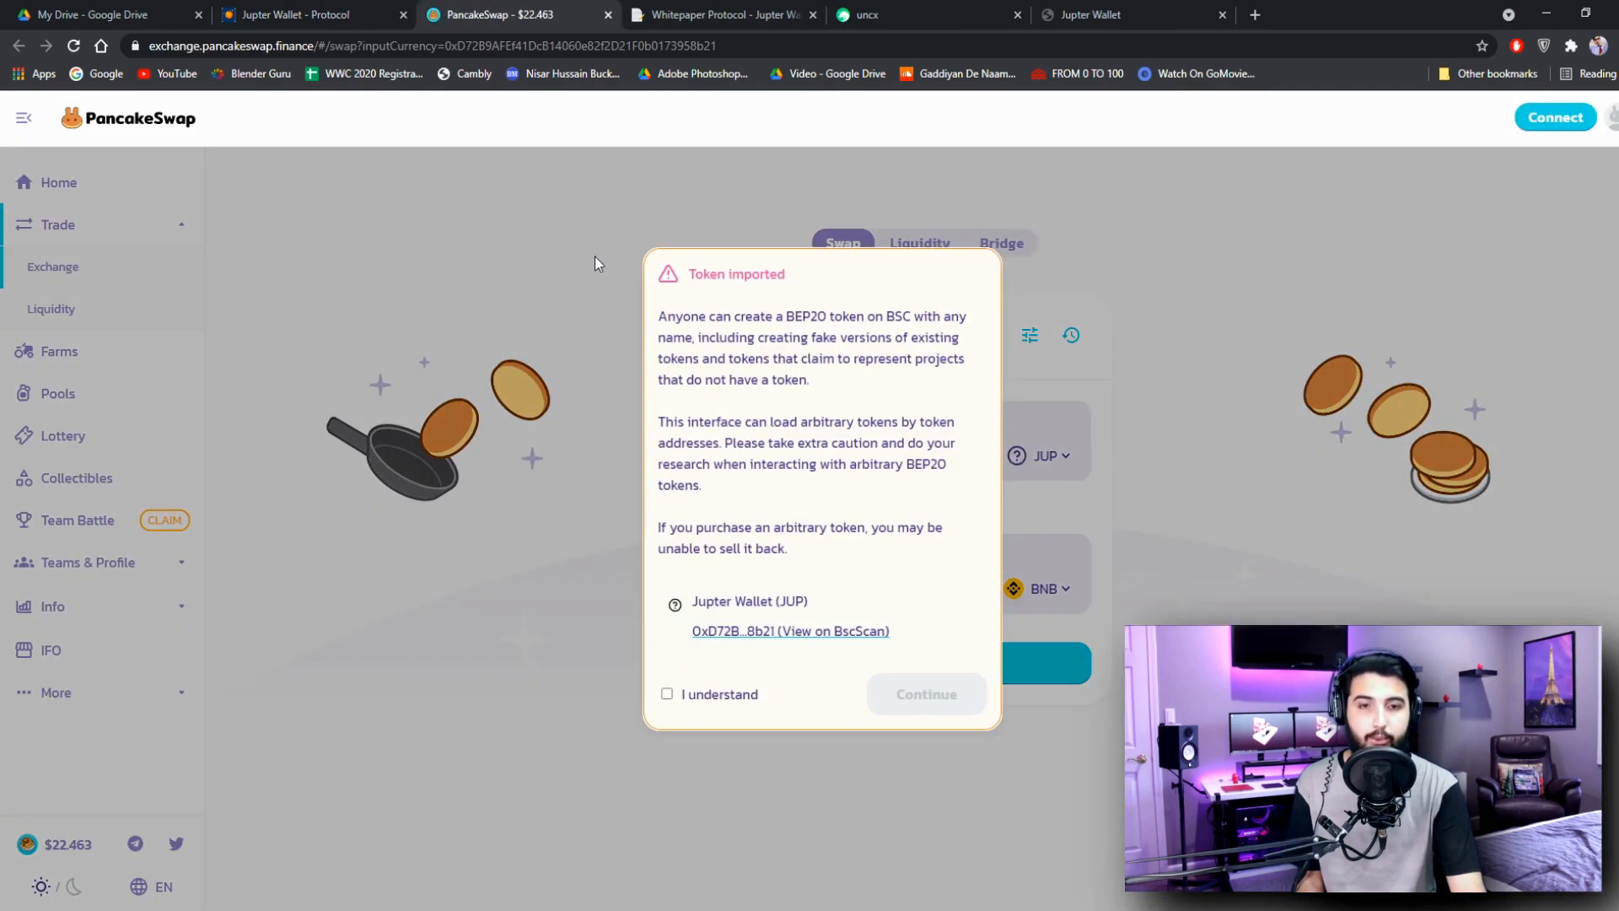
pyautogui.click(667, 694)
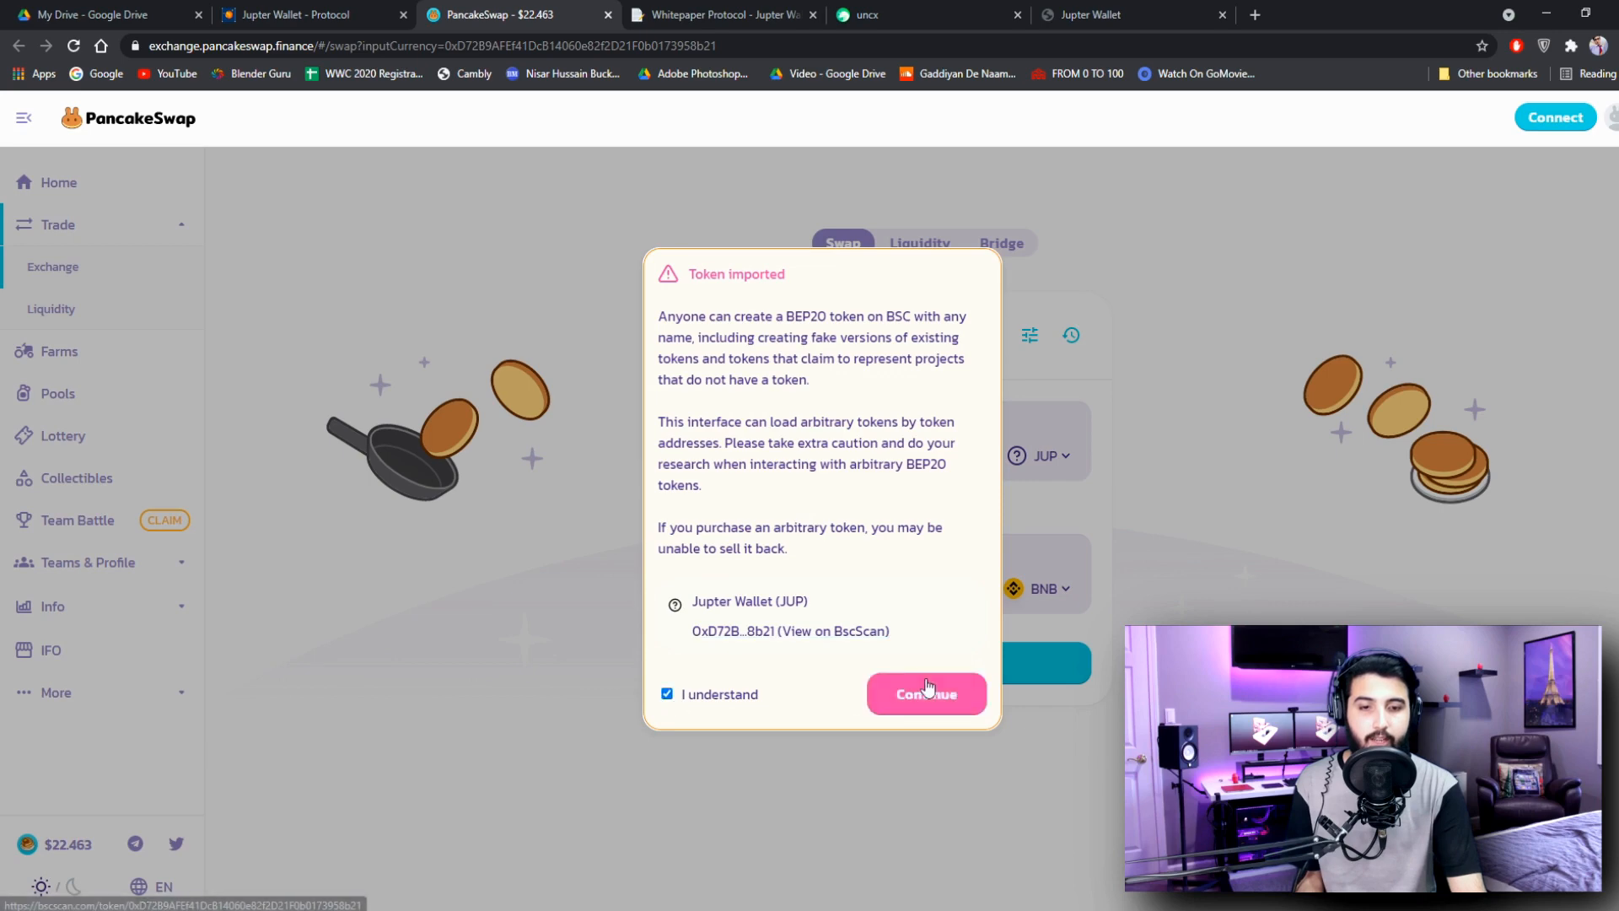
pyautogui.click(925, 694)
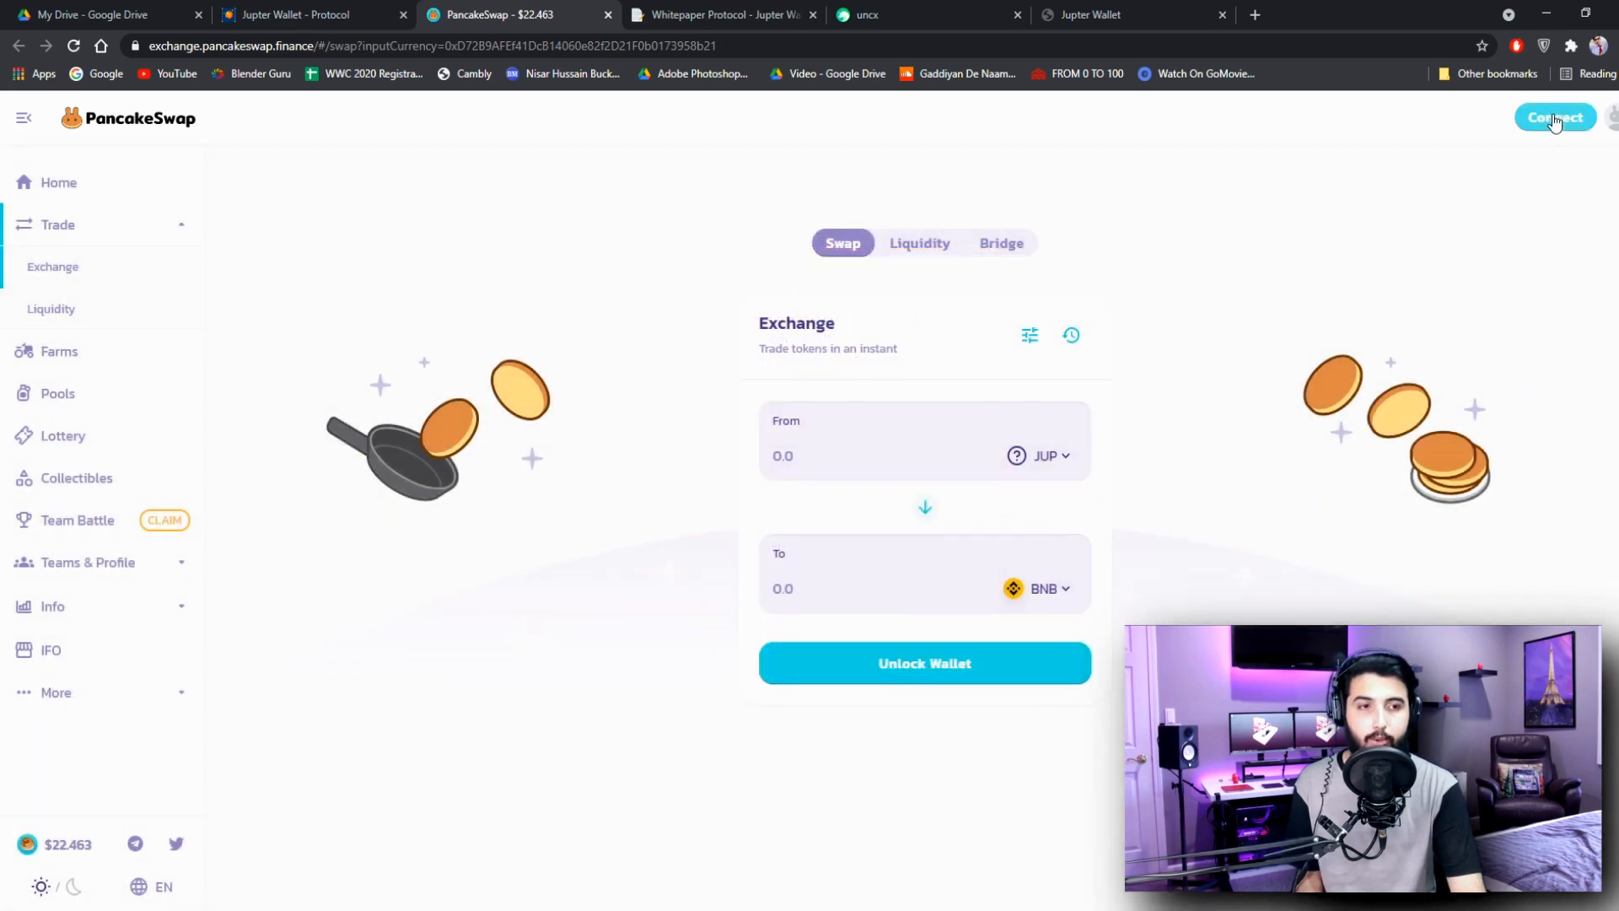
pyautogui.click(1554, 117)
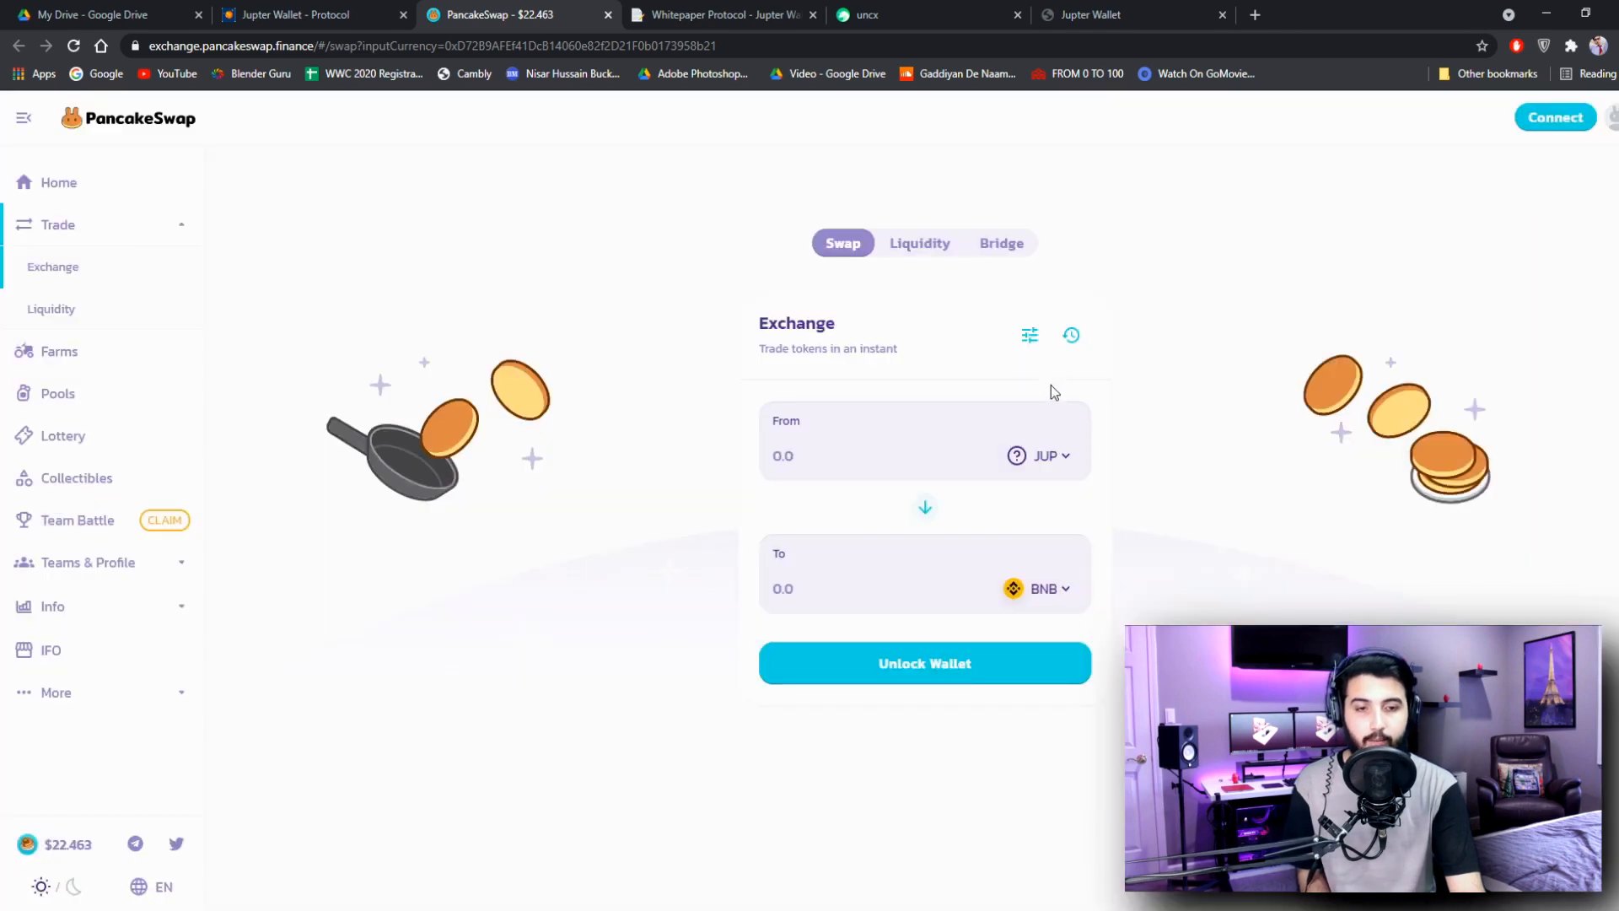
pyautogui.moveTo(1099, 608)
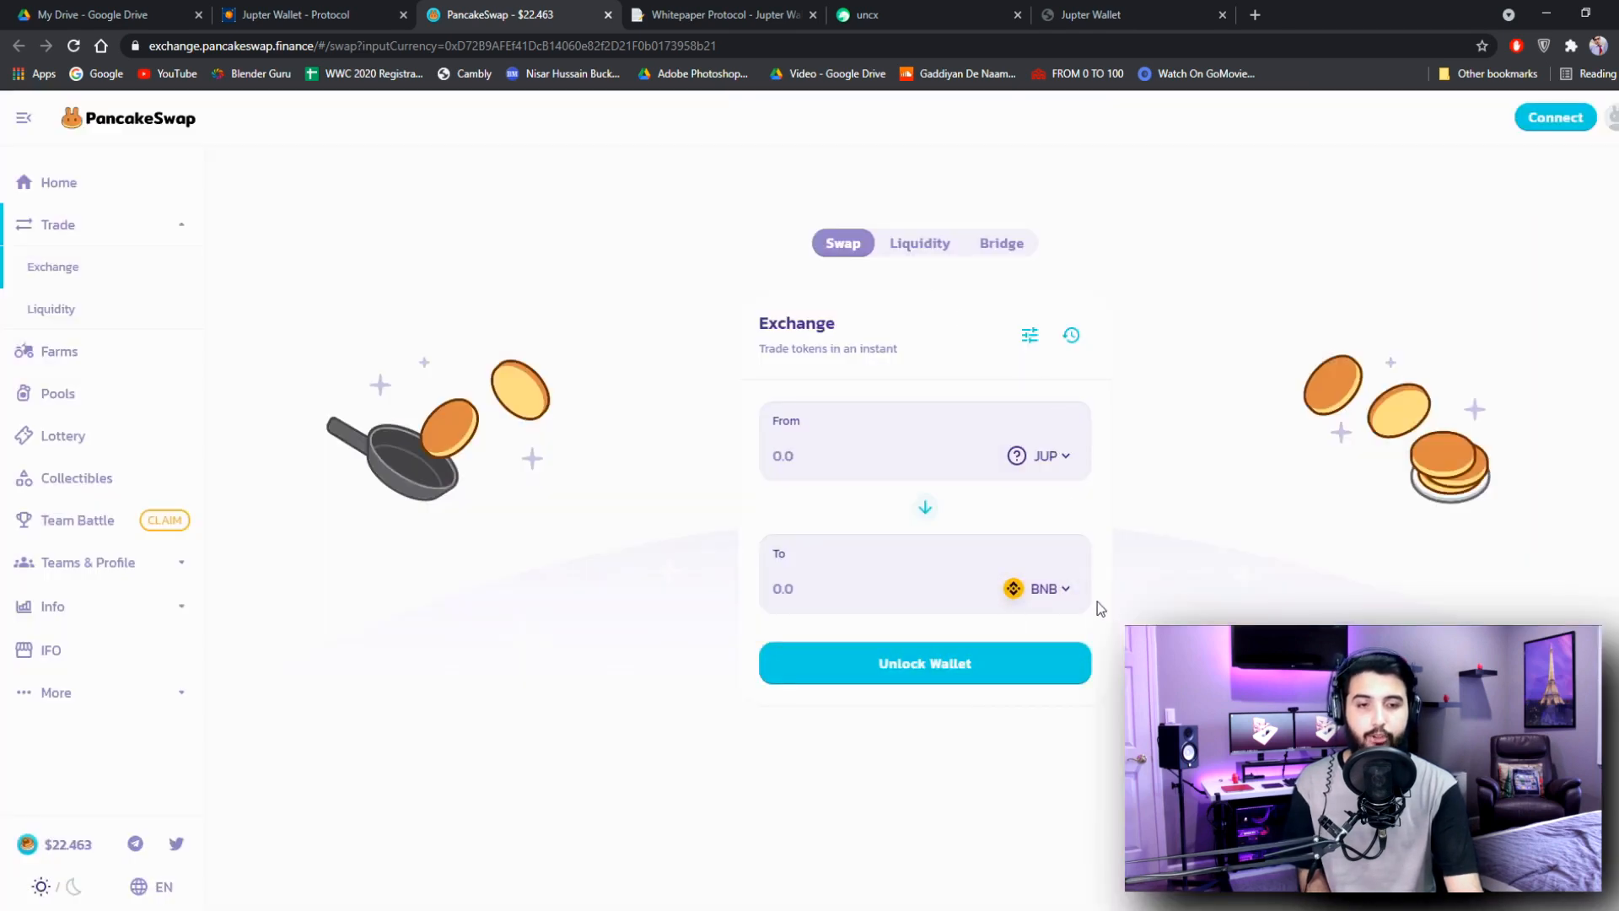
pyautogui.moveTo(1155, 470)
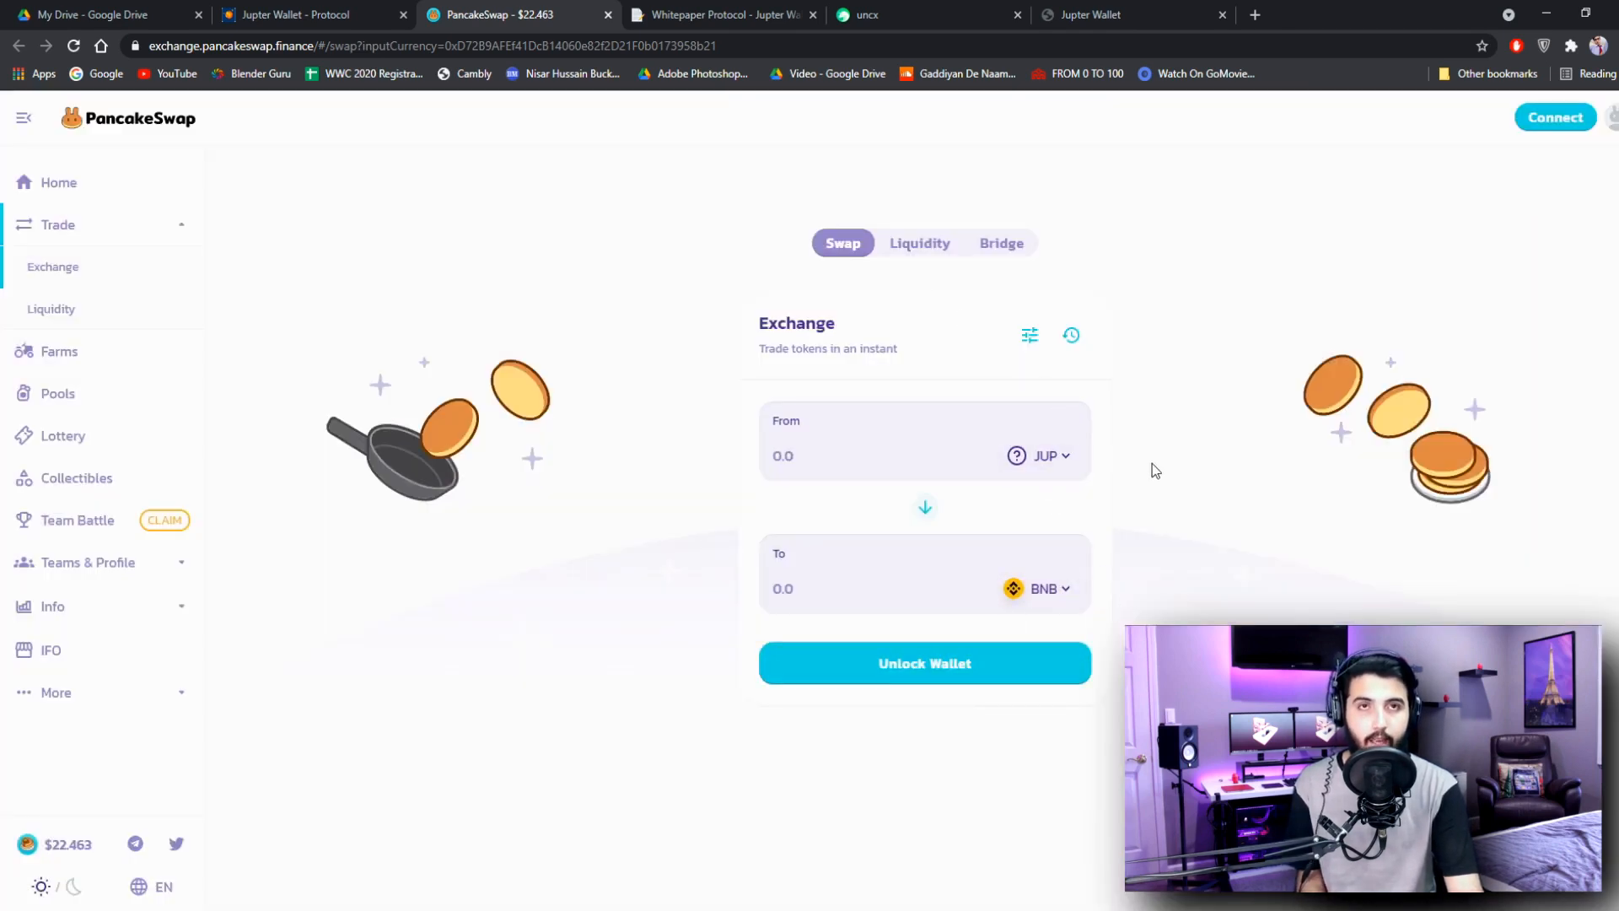
pyautogui.moveTo(924, 404)
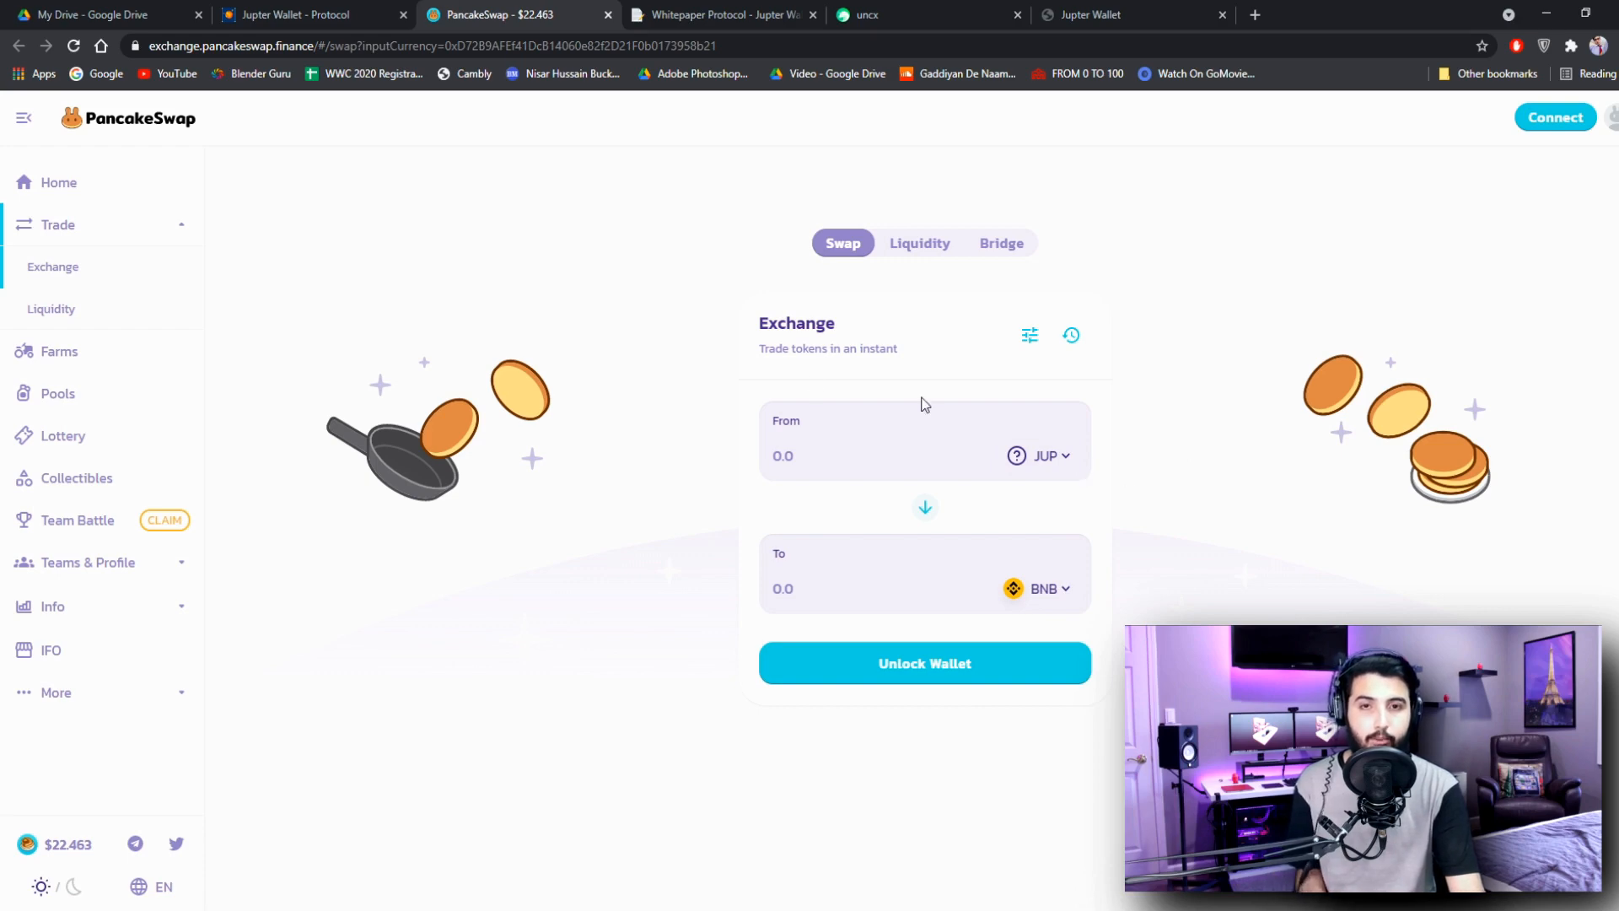
pyautogui.click(299, 14)
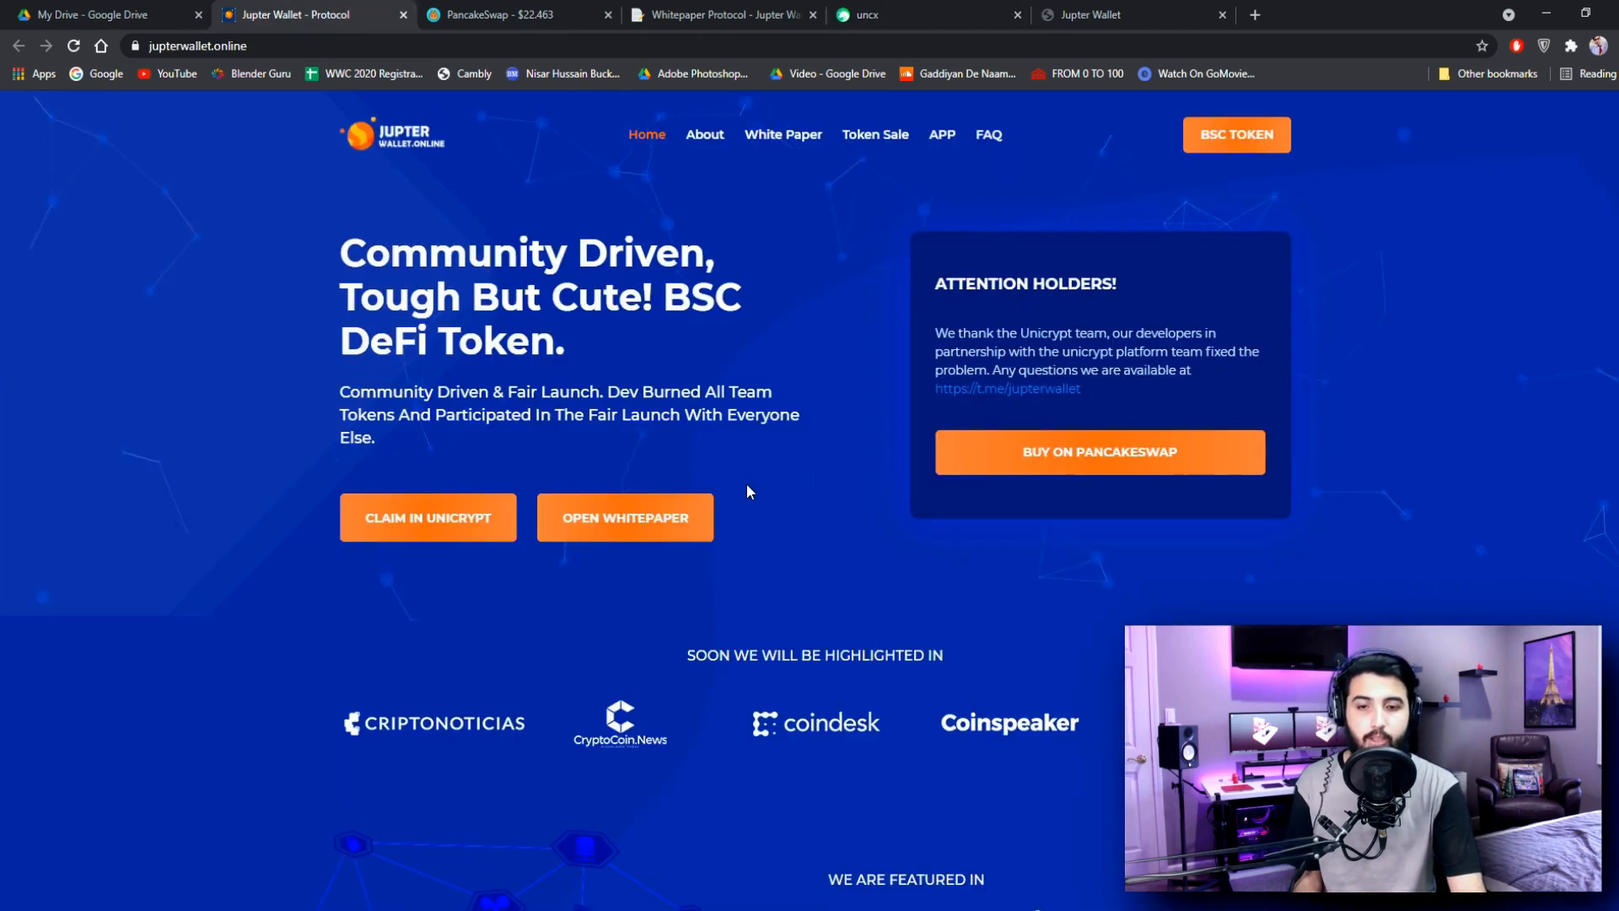
# - Jump to 'How to buy from Unicrypt' and scroll through featured-in claims and highlight cards
pyautogui.click(704, 134)
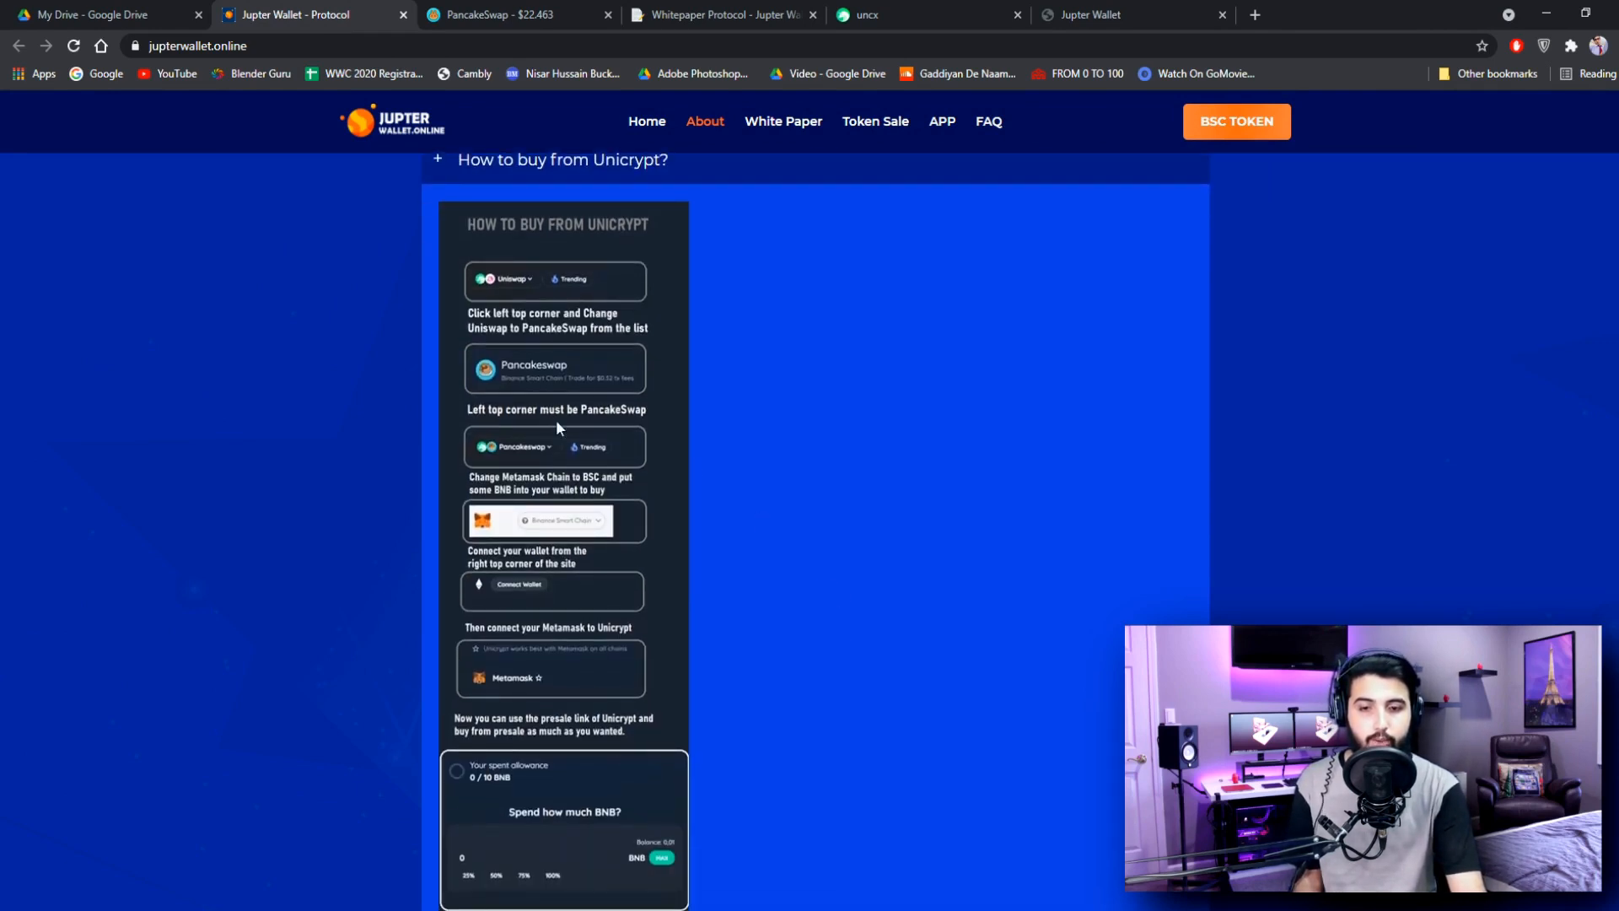
pyautogui.scroll(-3)
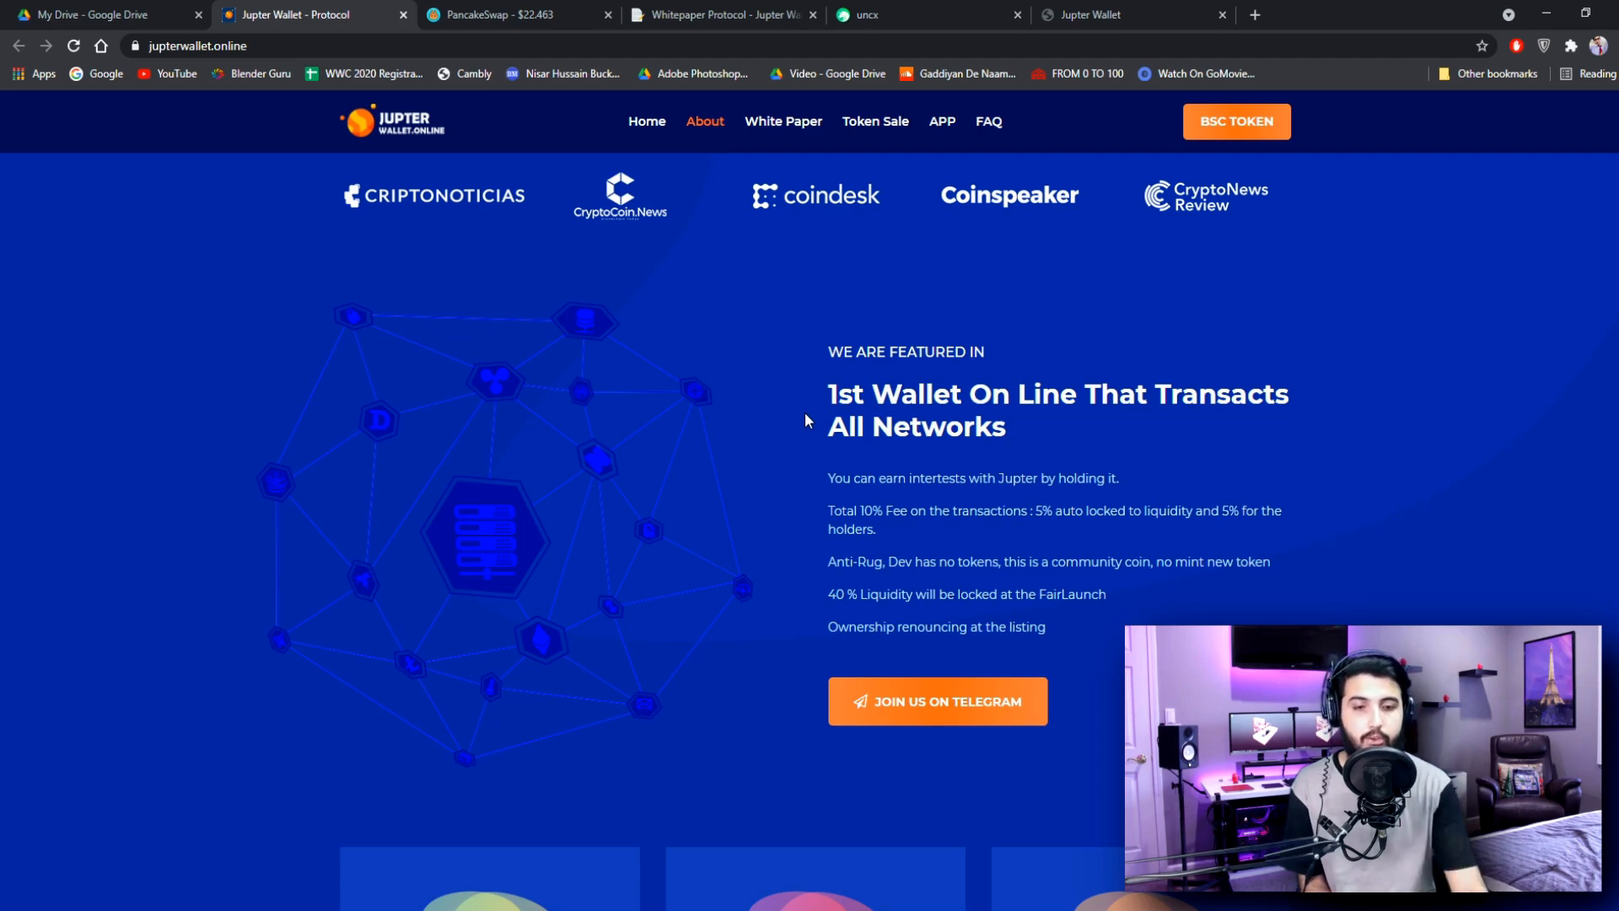
pyautogui.scroll(-3)
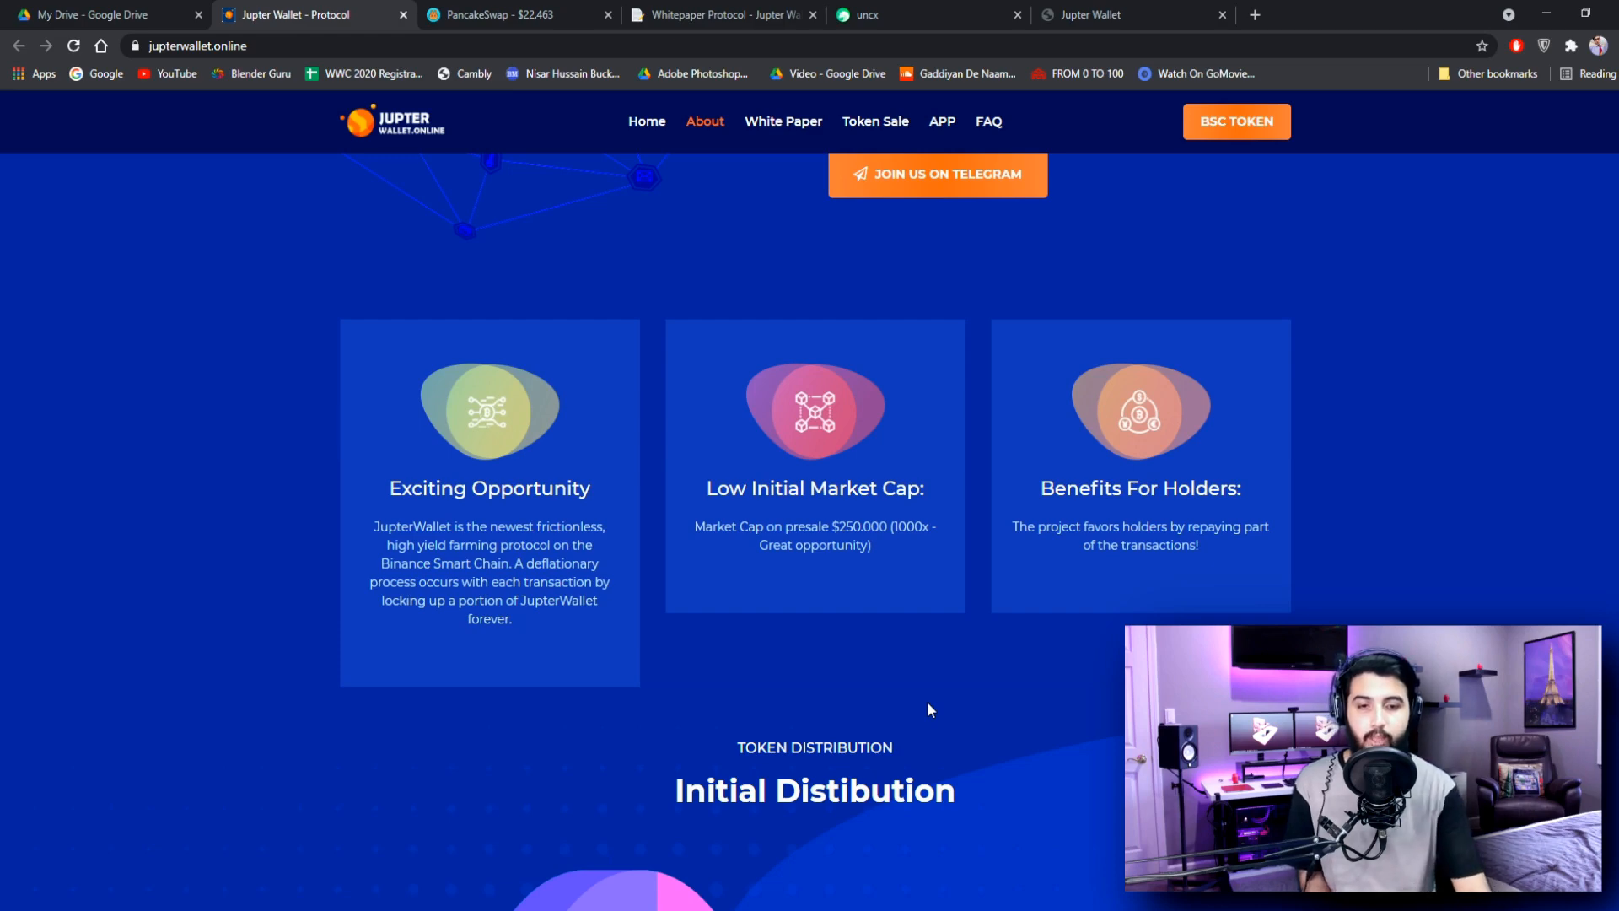
# - Scroll through Initial Distribution, Advisory Board, FAQ and Join Our Community, then back up
pyautogui.scroll(-3)
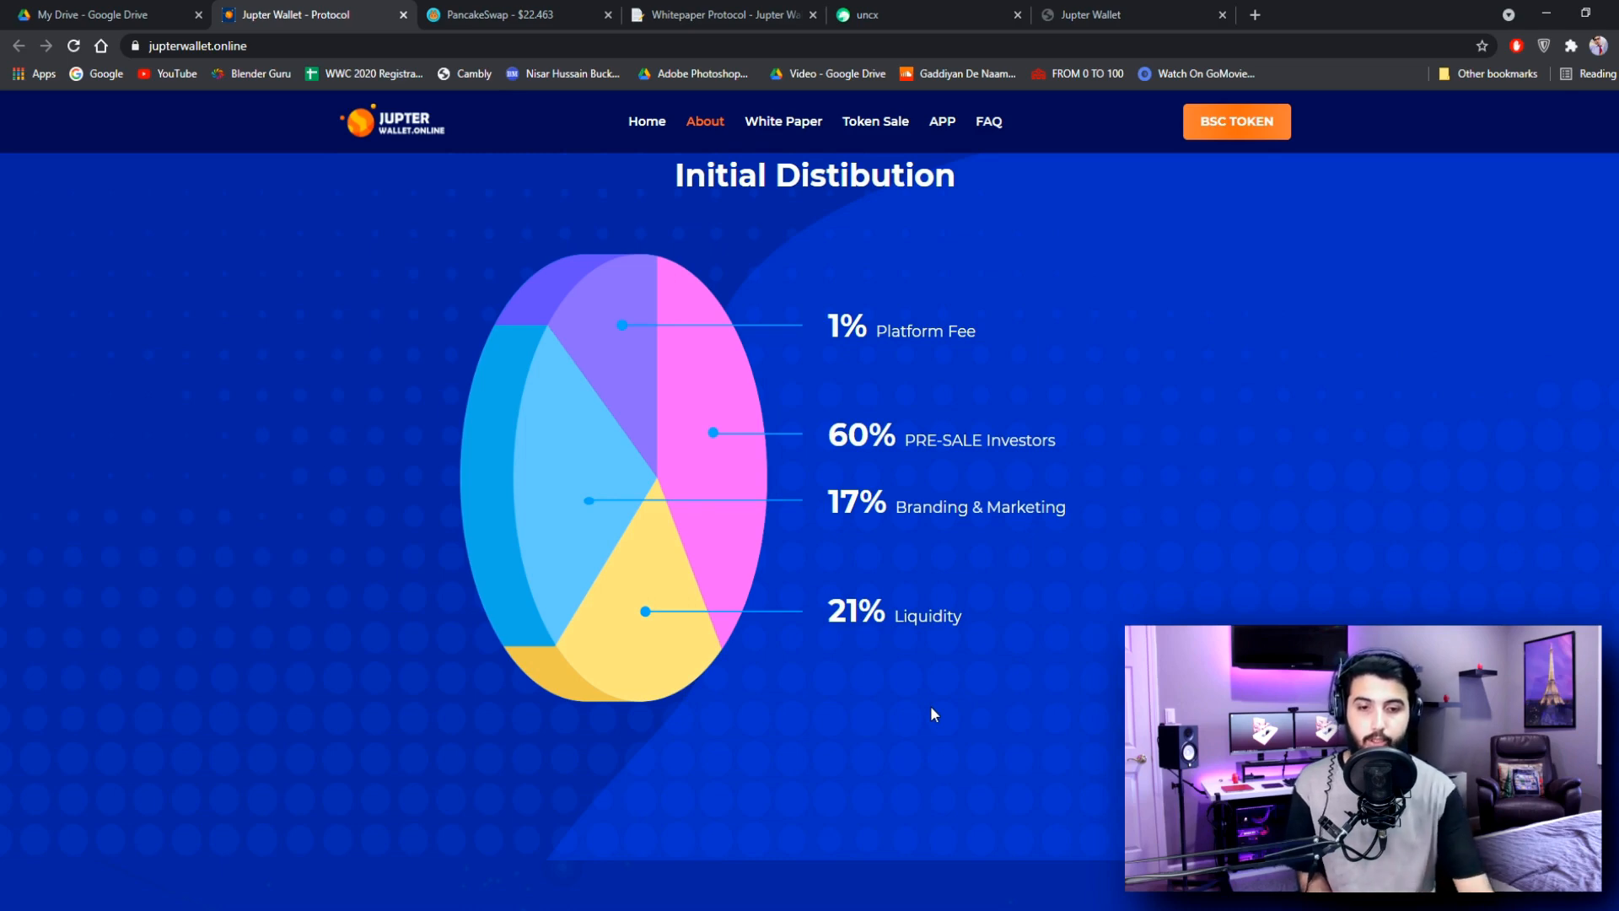
pyautogui.scroll(-3)
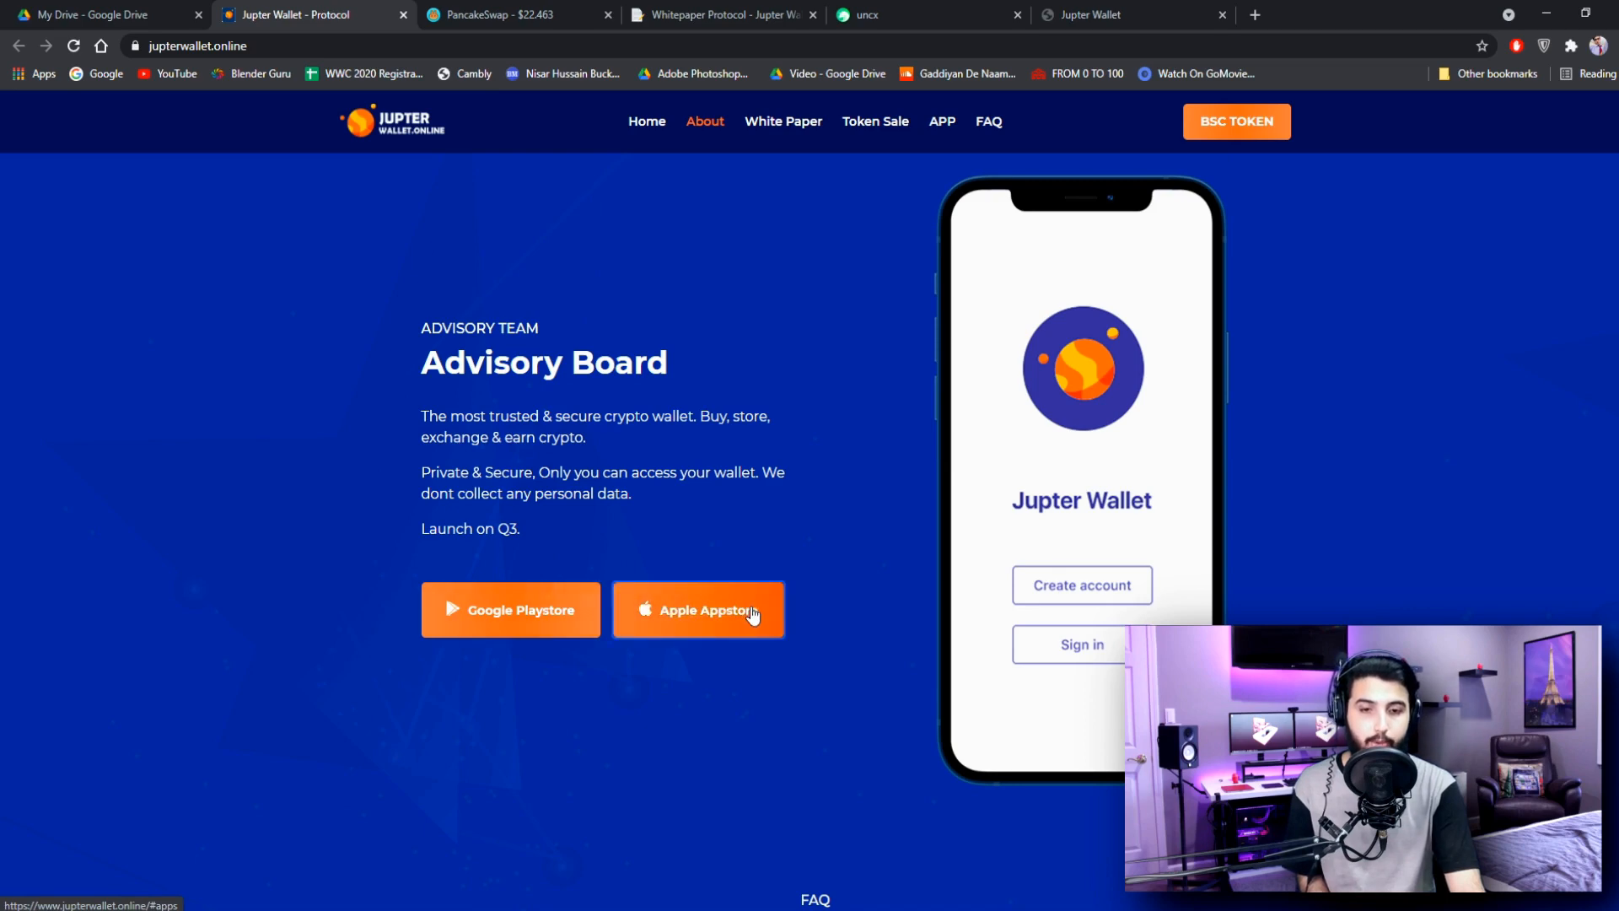
pyautogui.scroll(-3)
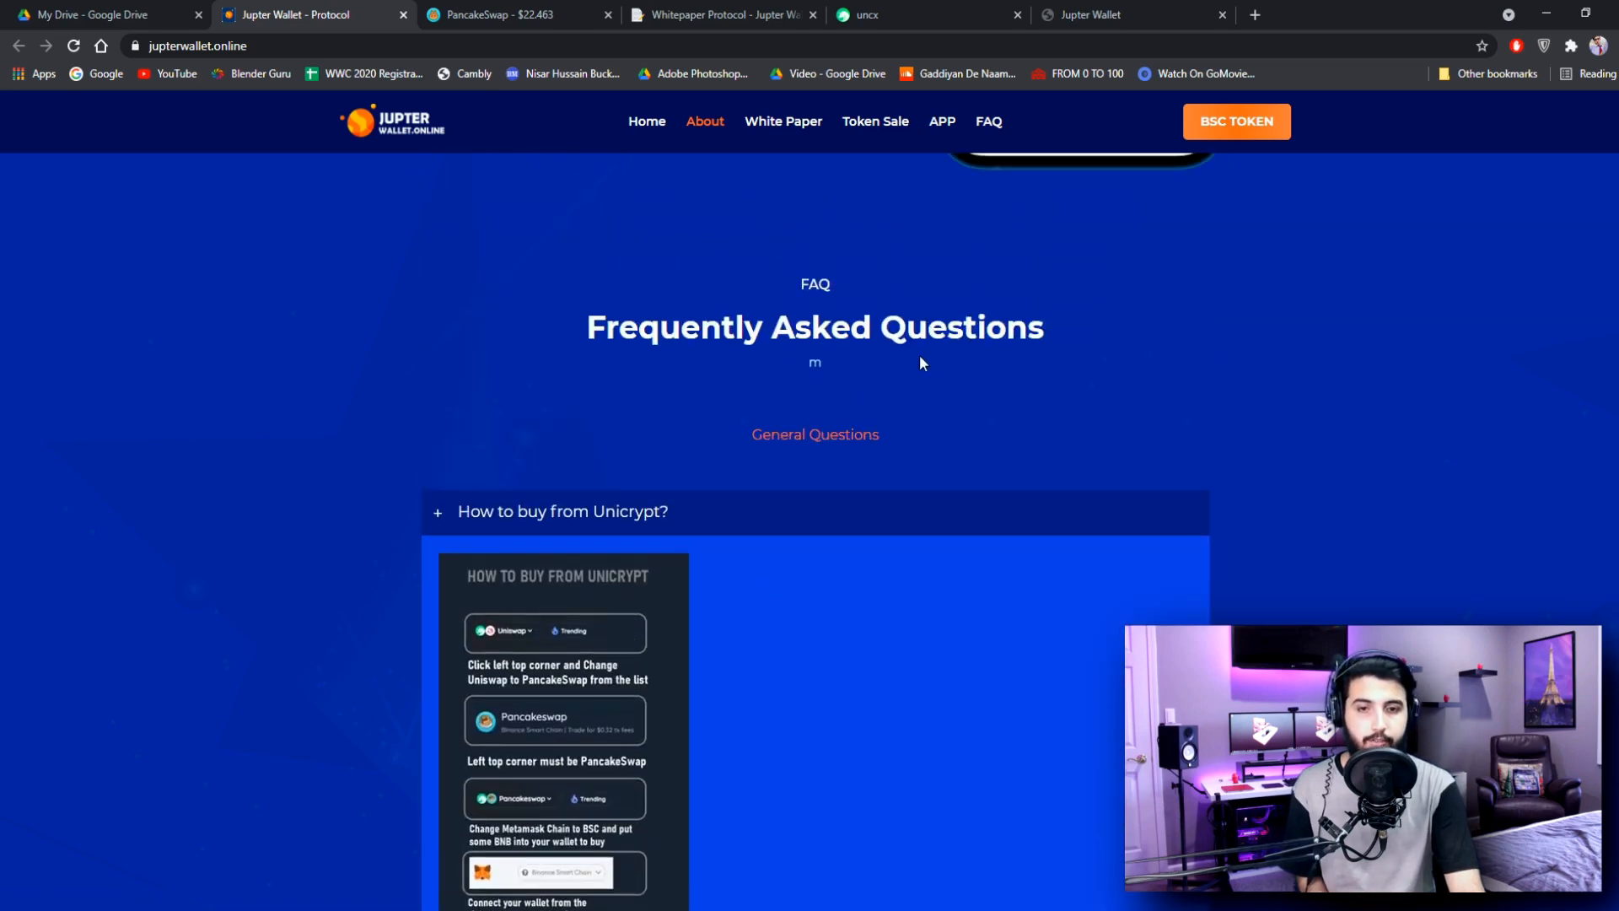
pyautogui.scroll(-3)
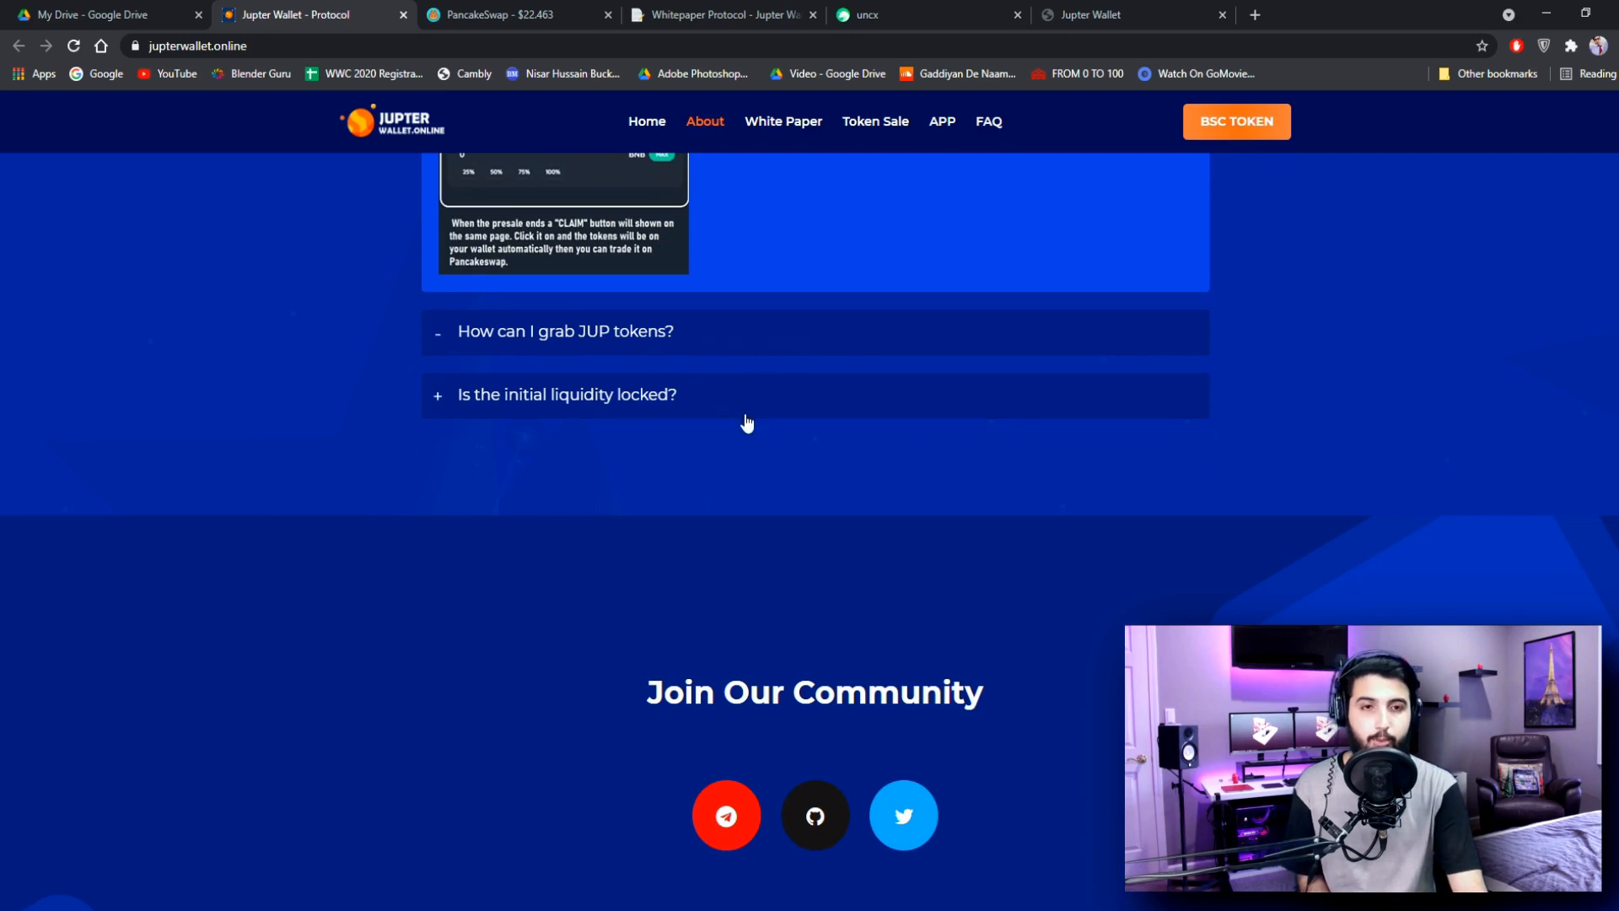
pyautogui.scroll(3)
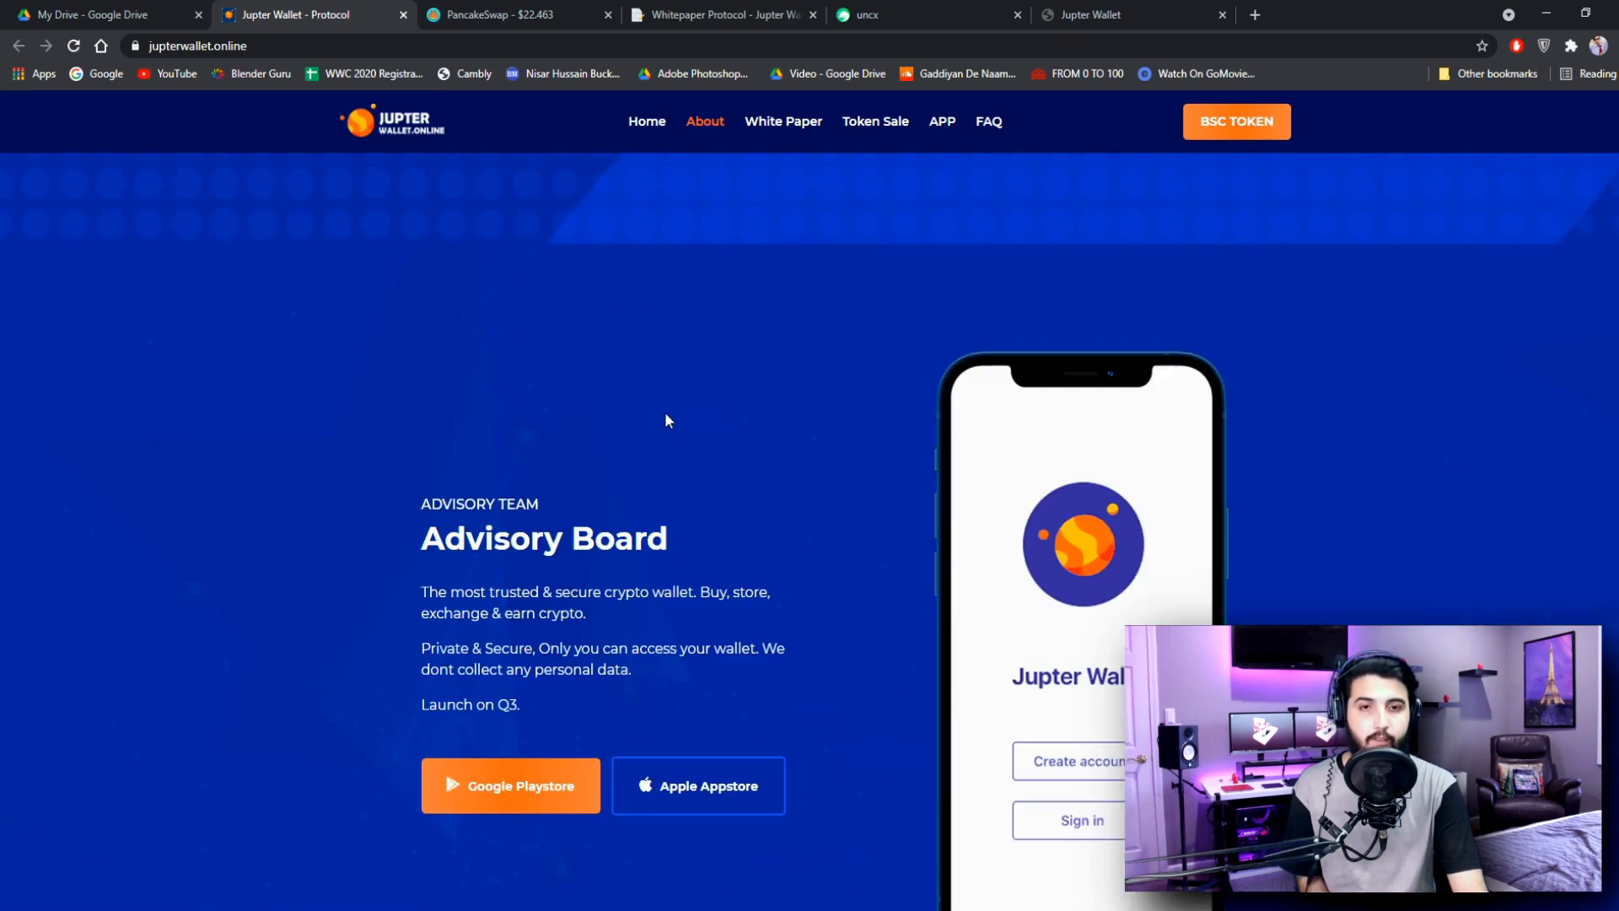
# - Glance at the Unicrypt presale showing 300/300 BNB raised, then return to the whitepaper
pyautogui.click(511, 15)
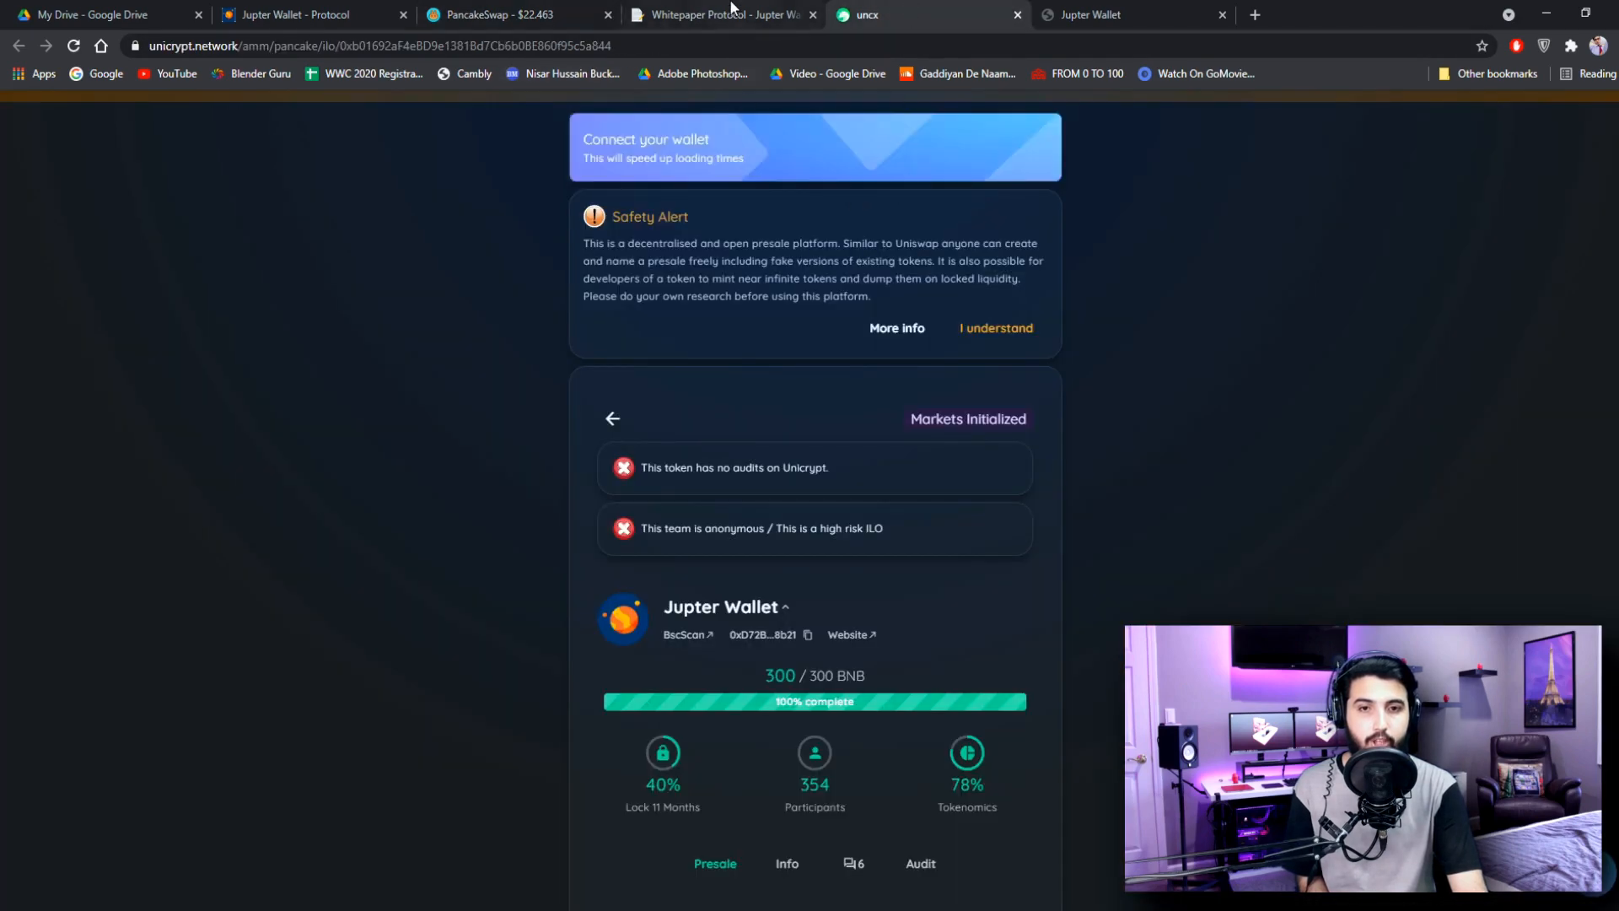
pyautogui.click(722, 14)
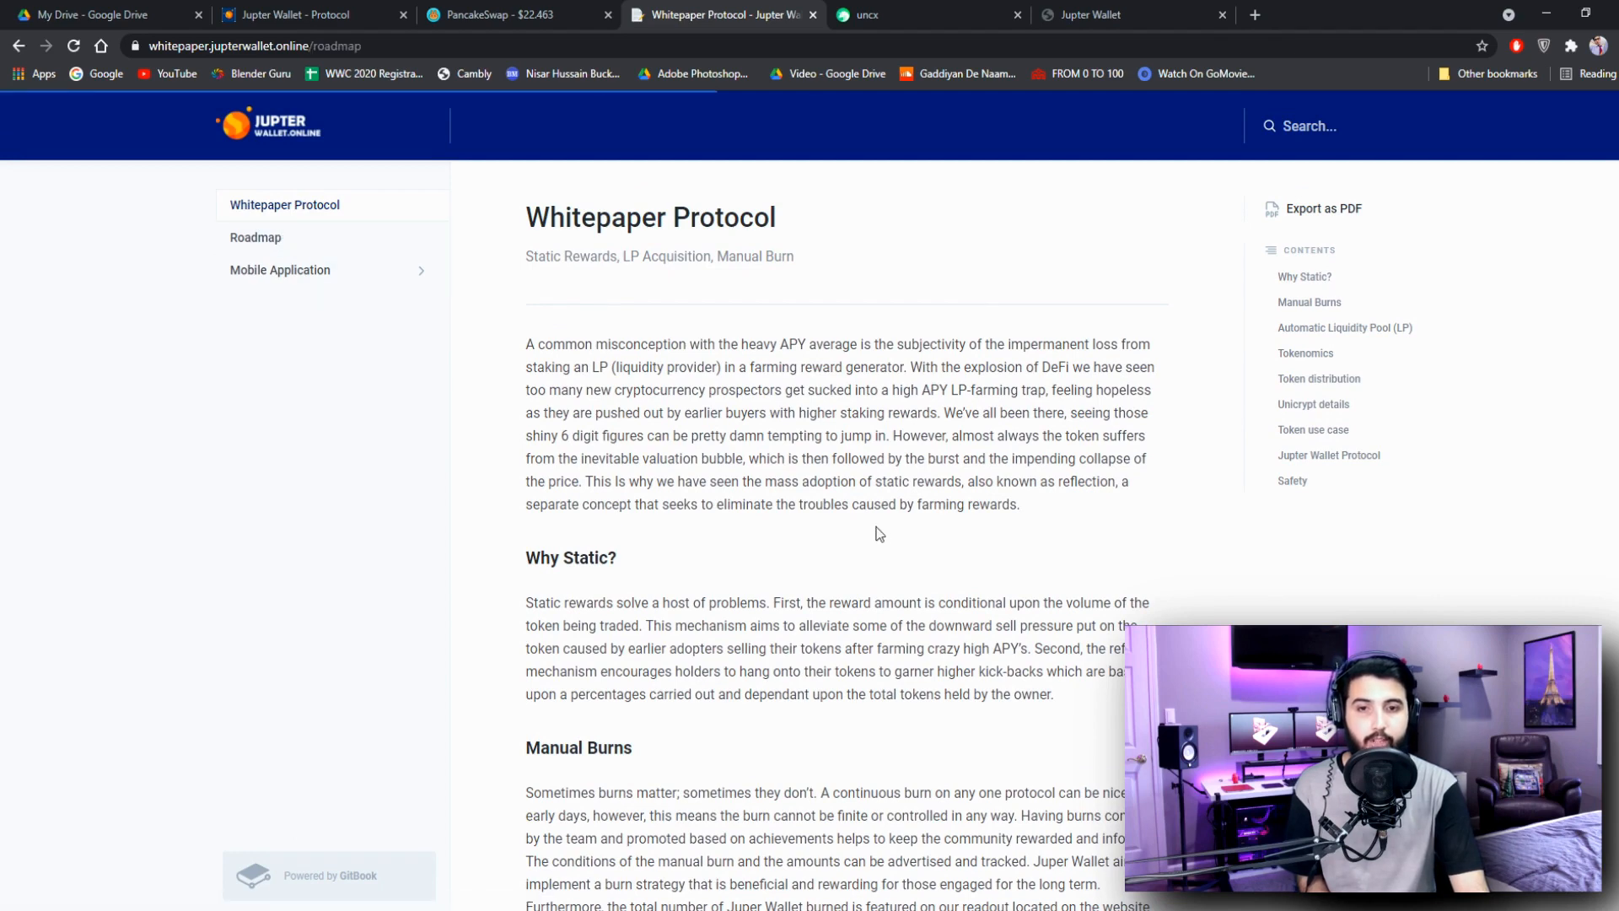
# - Open the whitepaper's Roadmap page listing the Q2, Q3 and Q4 2021 milestones
pyautogui.click(254, 236)
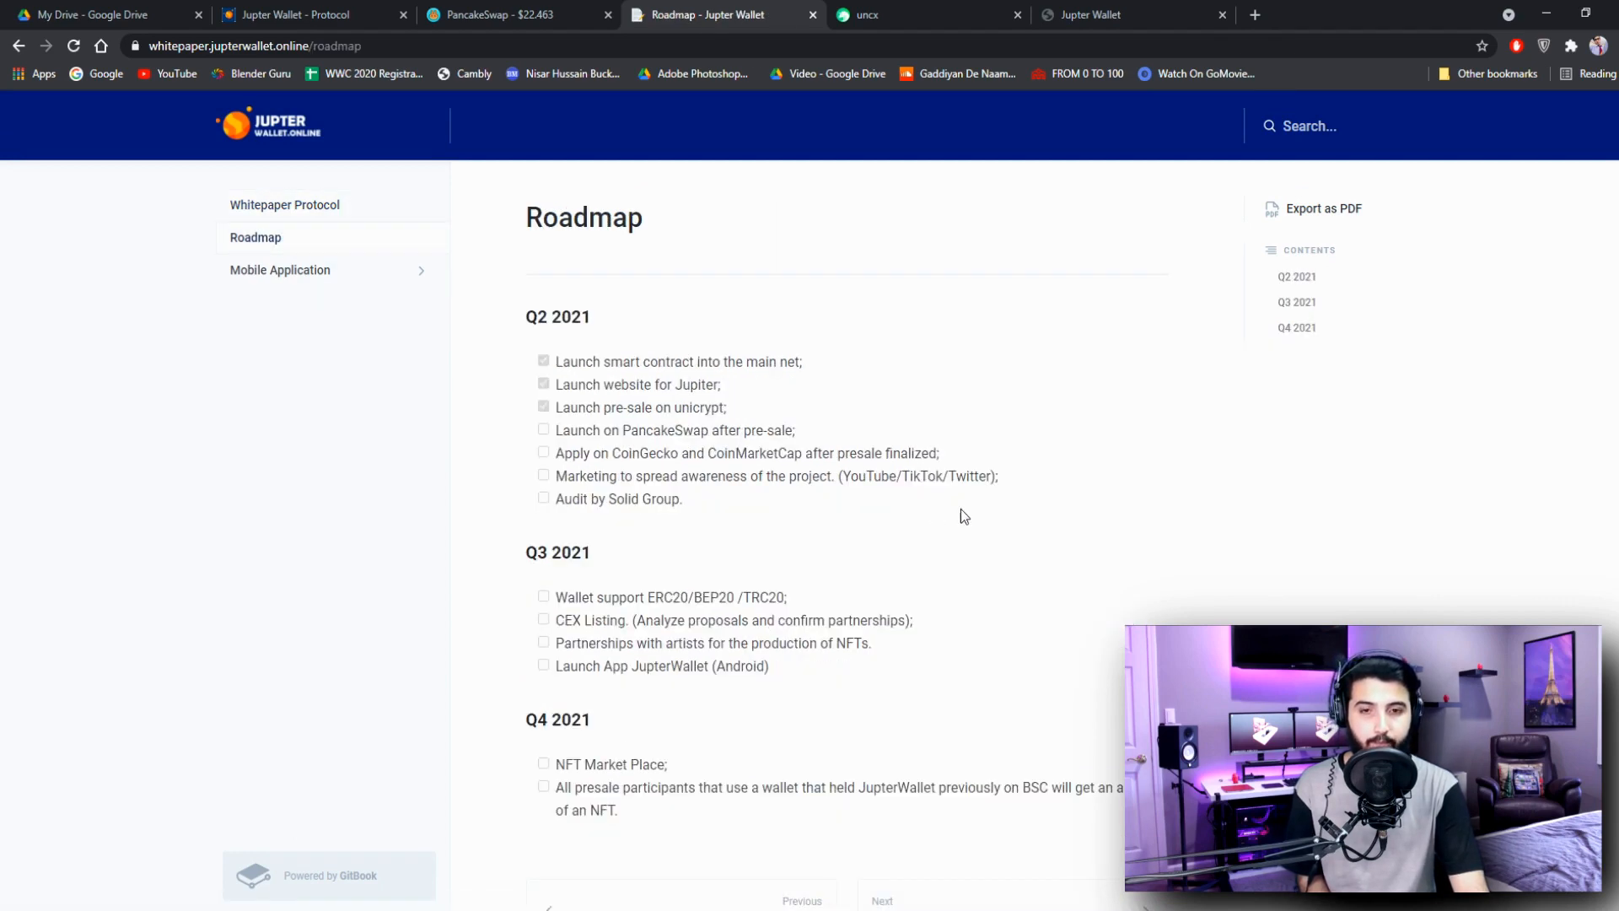
pyautogui.moveTo(1172, 525)
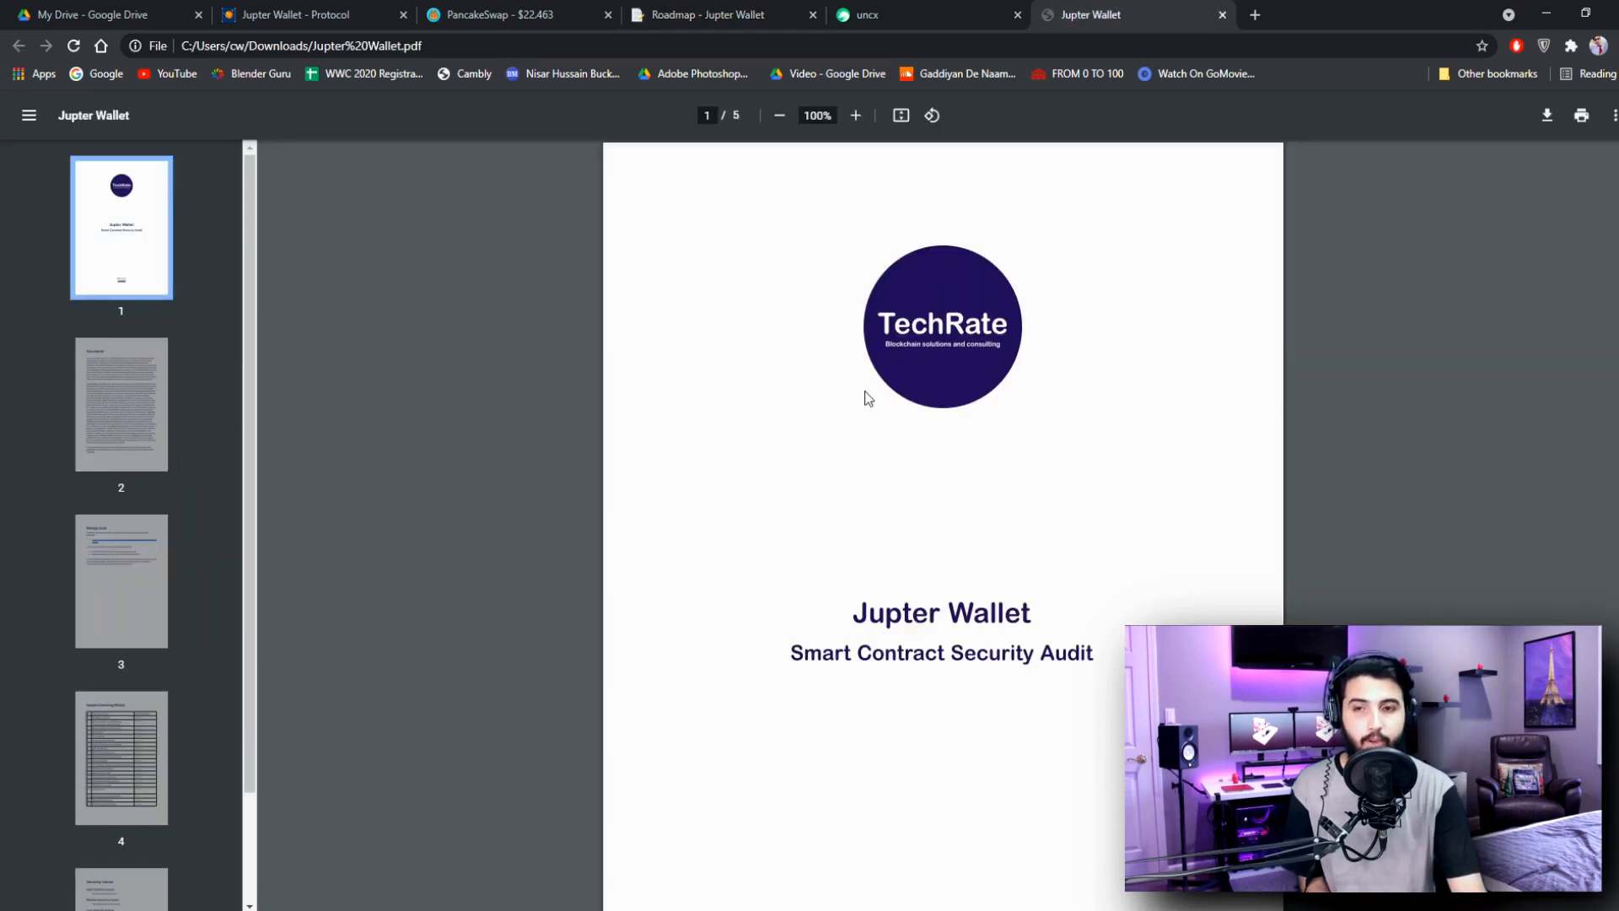
pyautogui.moveTo(947, 459)
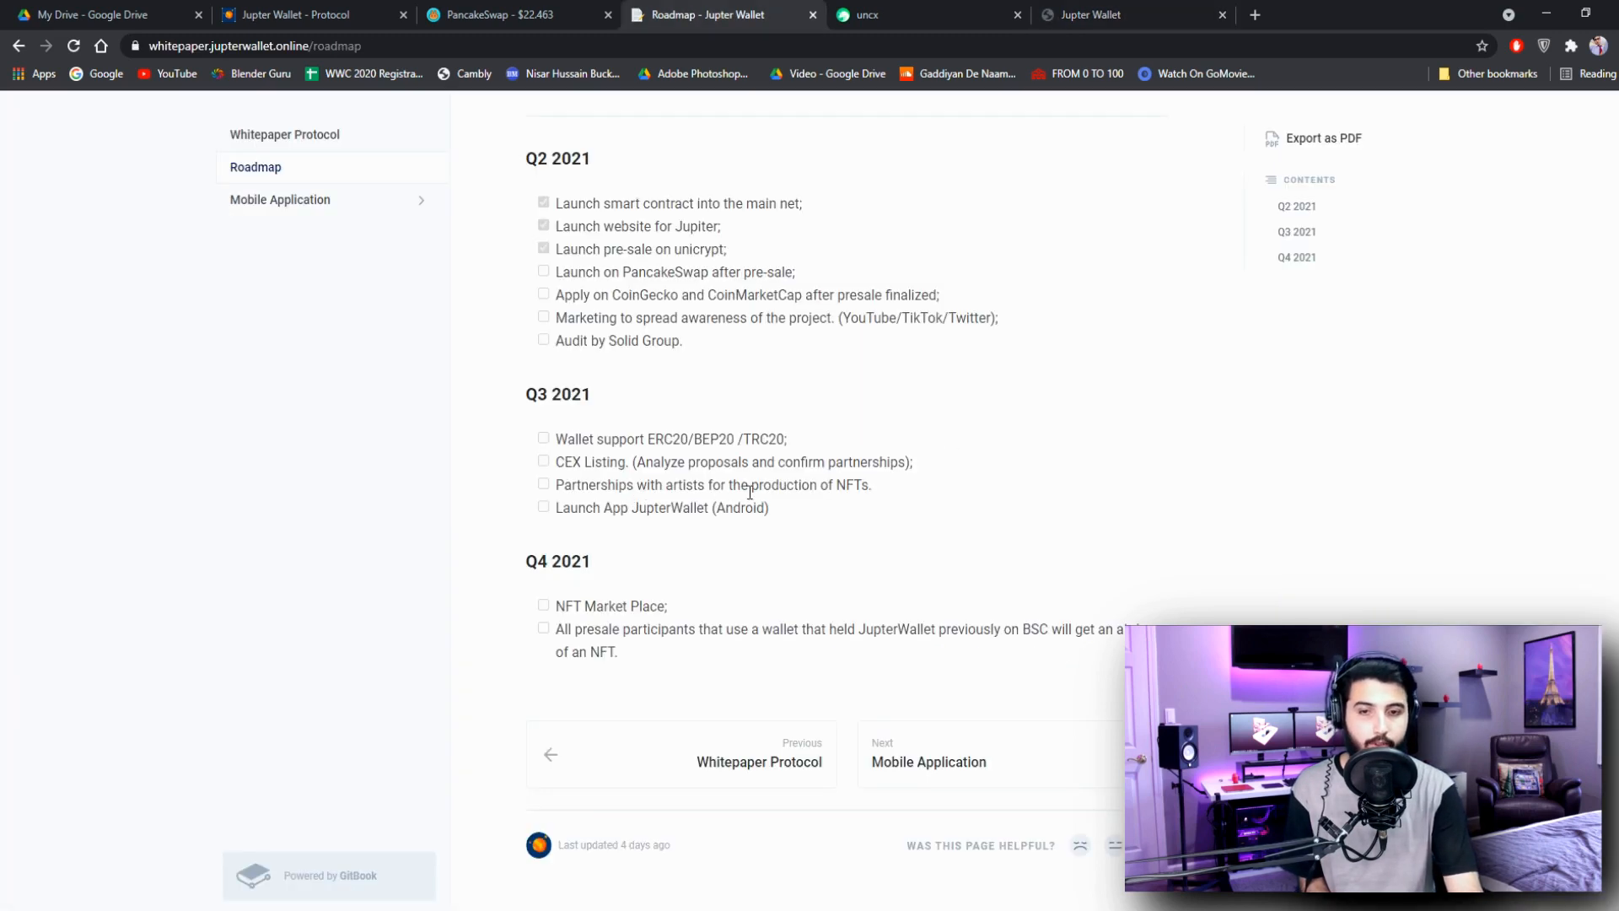
pyautogui.moveTo(938, 505)
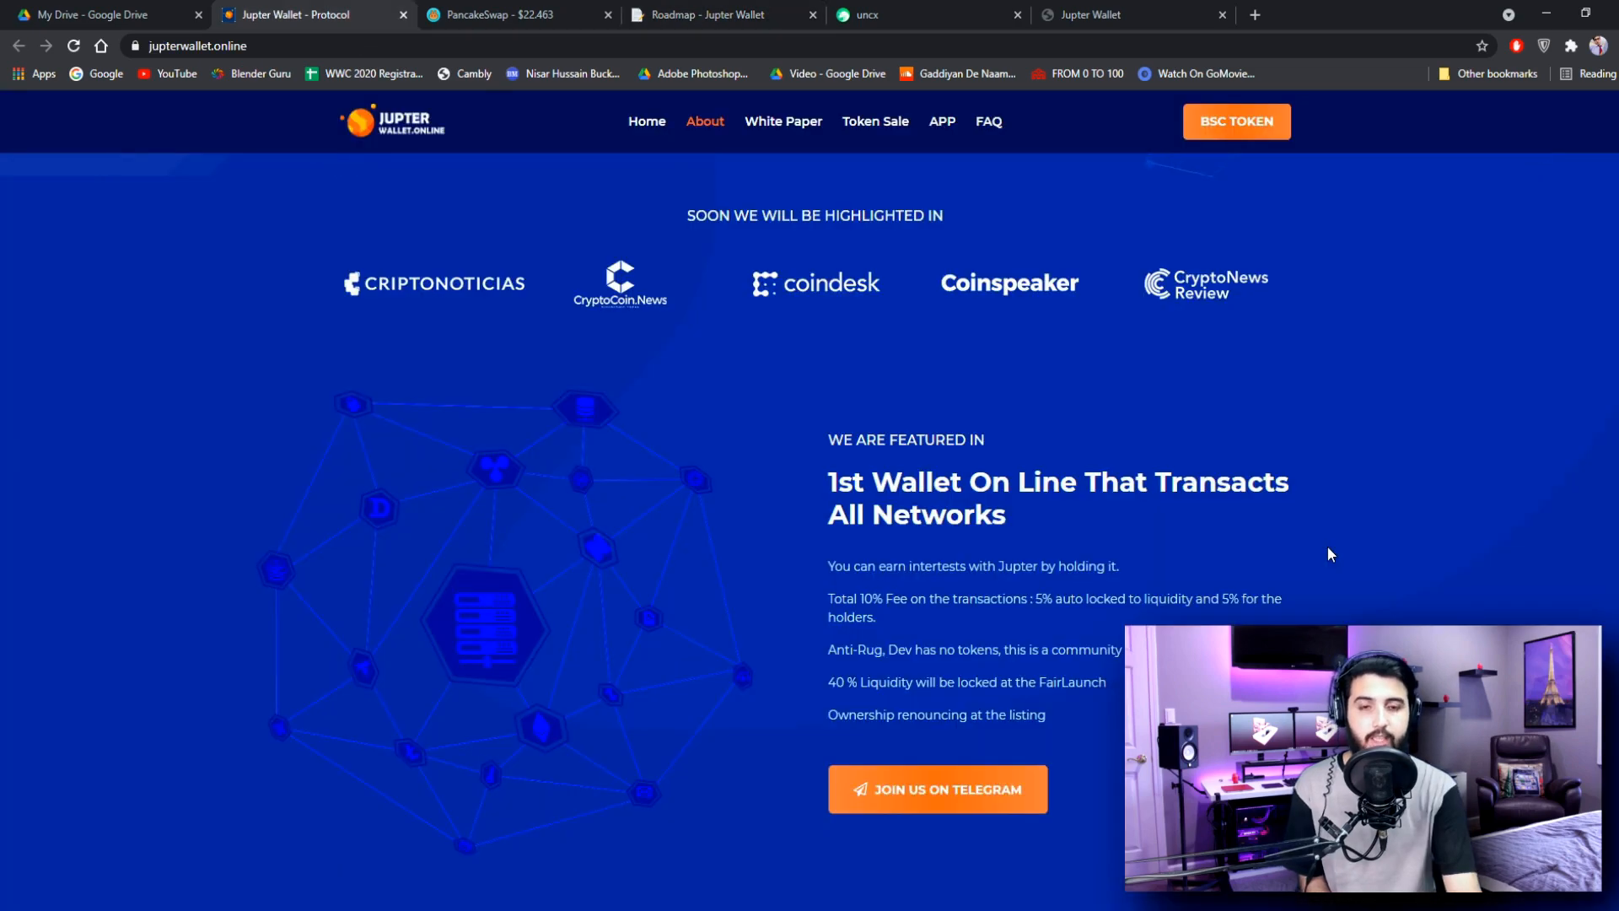
# - Show the Roadmap tab, then the Jupter Wallet homepage top with the Community Driven headline
pyautogui.click(646, 129)
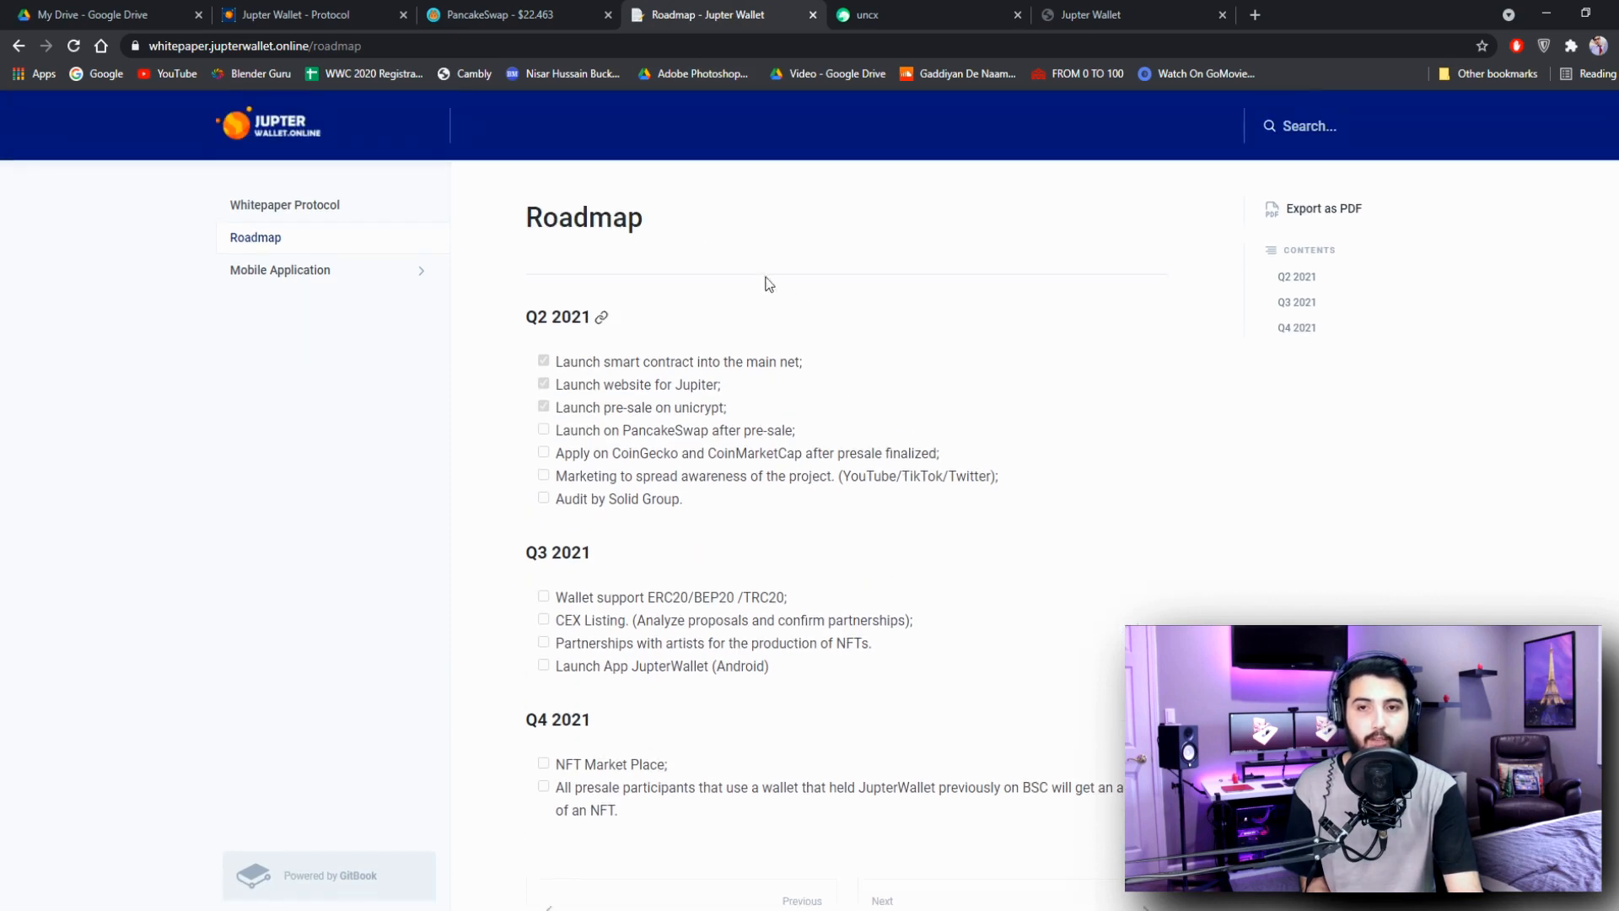
pyautogui.click(309, 15)
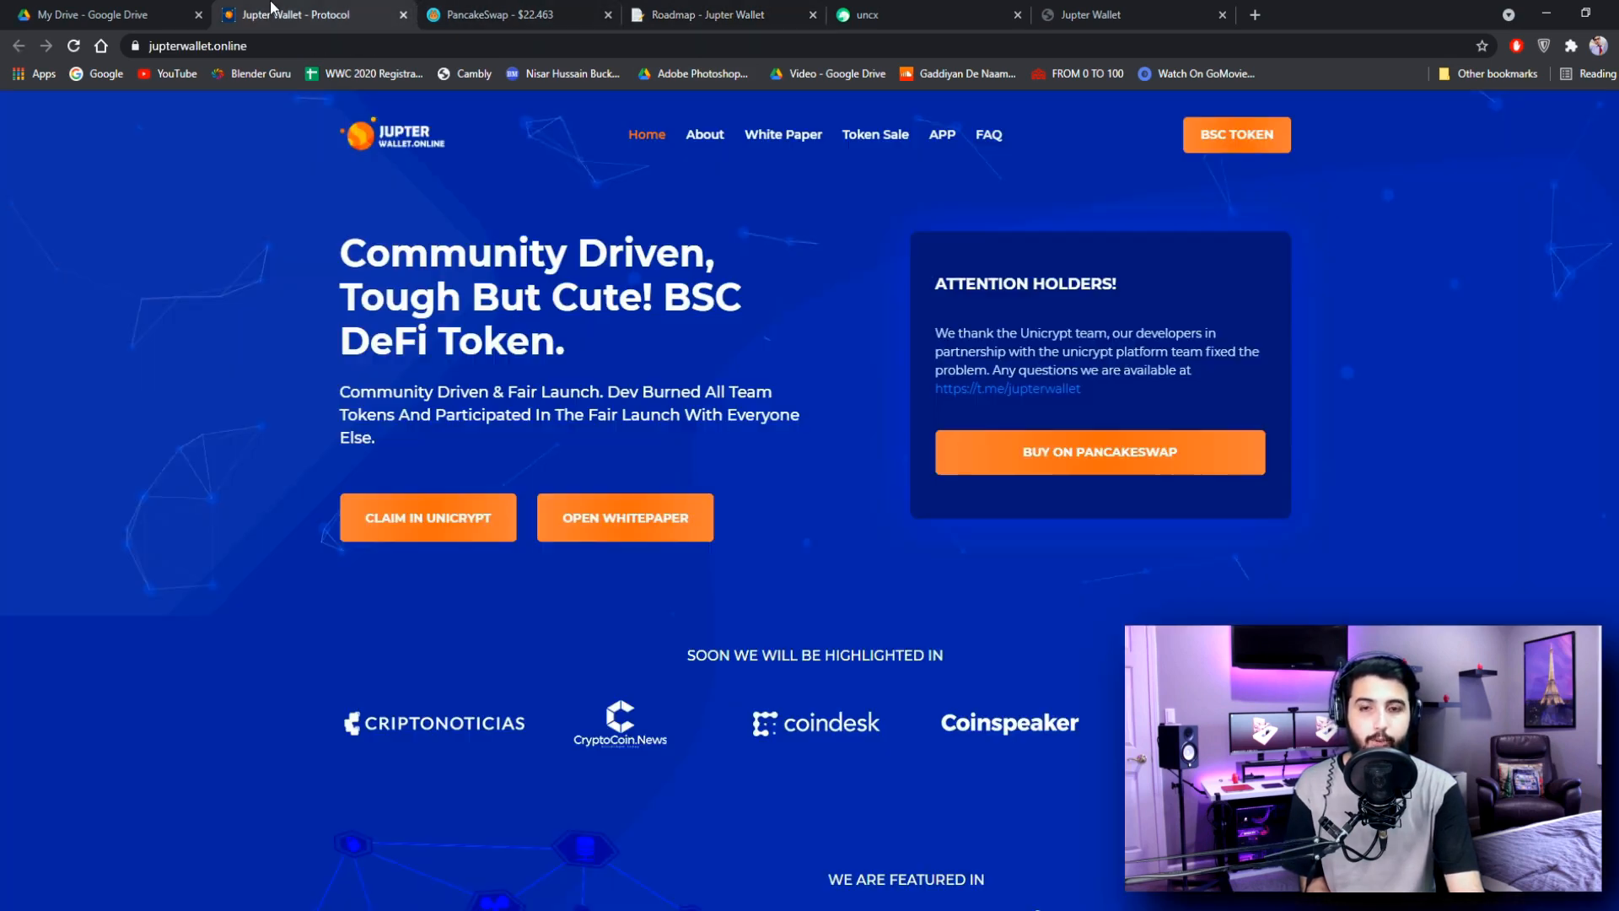
pyautogui.moveTo(1280, 473)
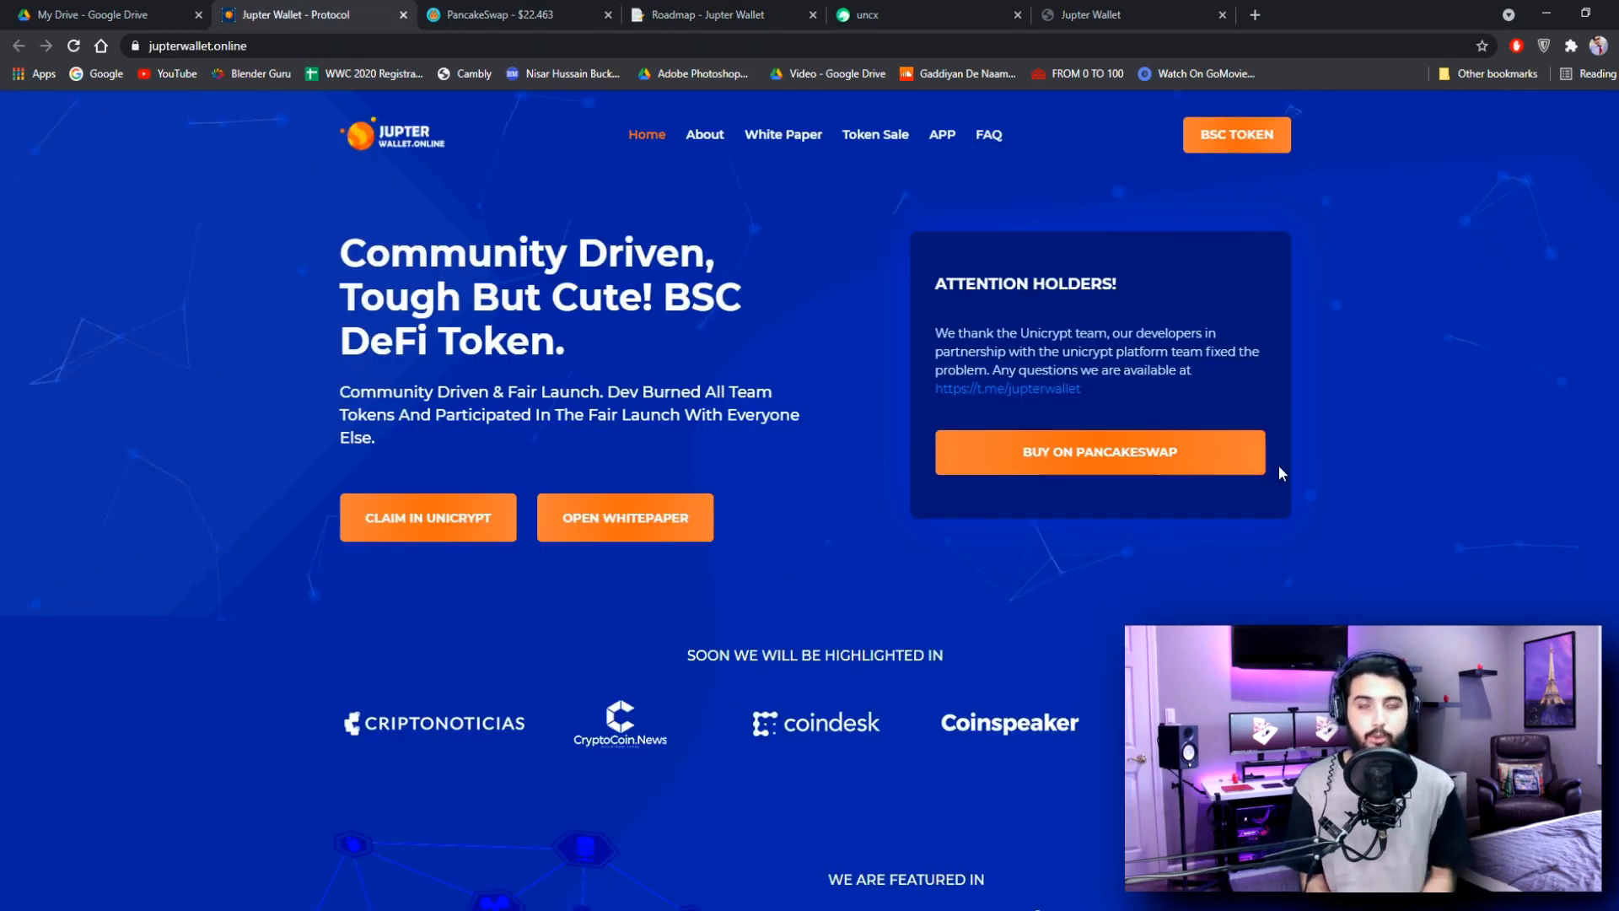